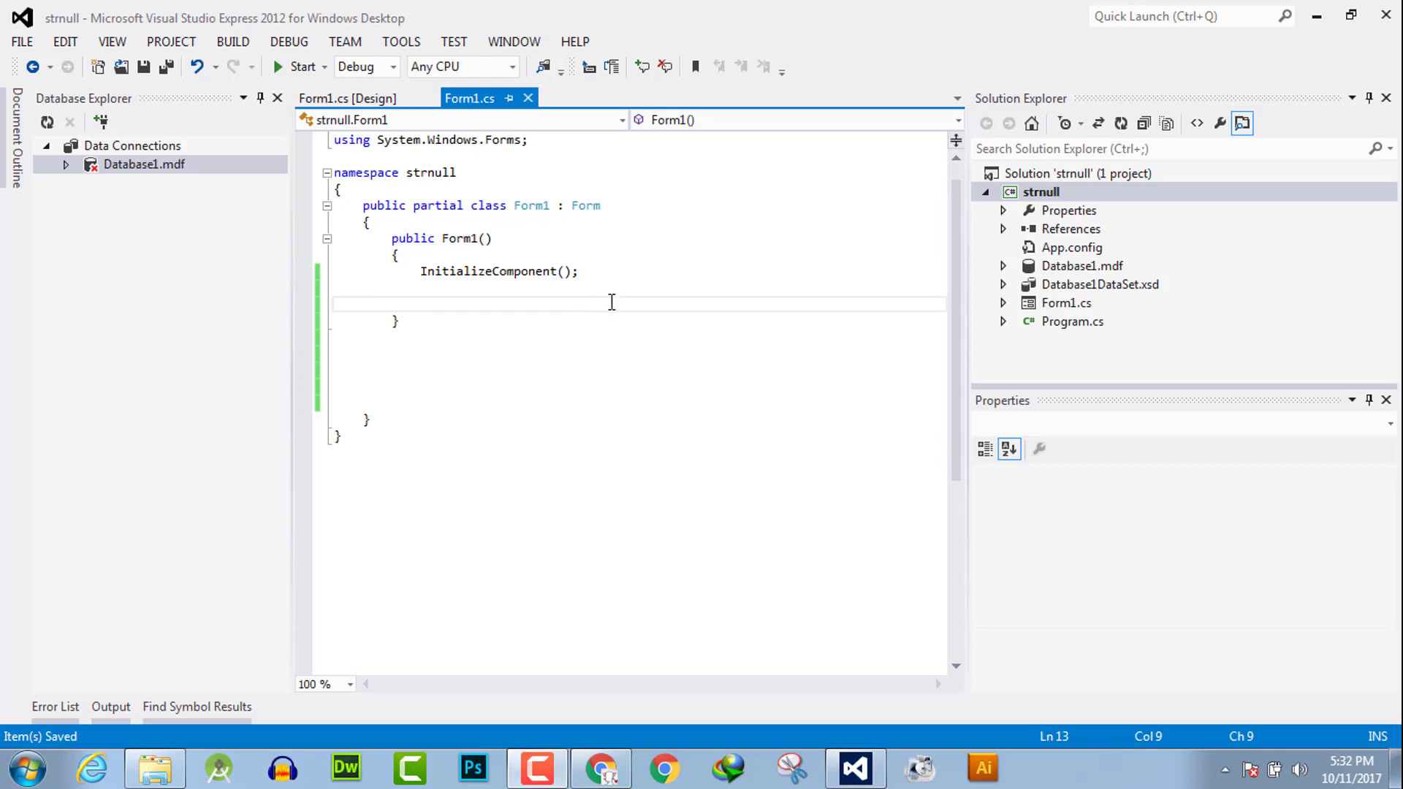
pyautogui.moveTo(408, 119)
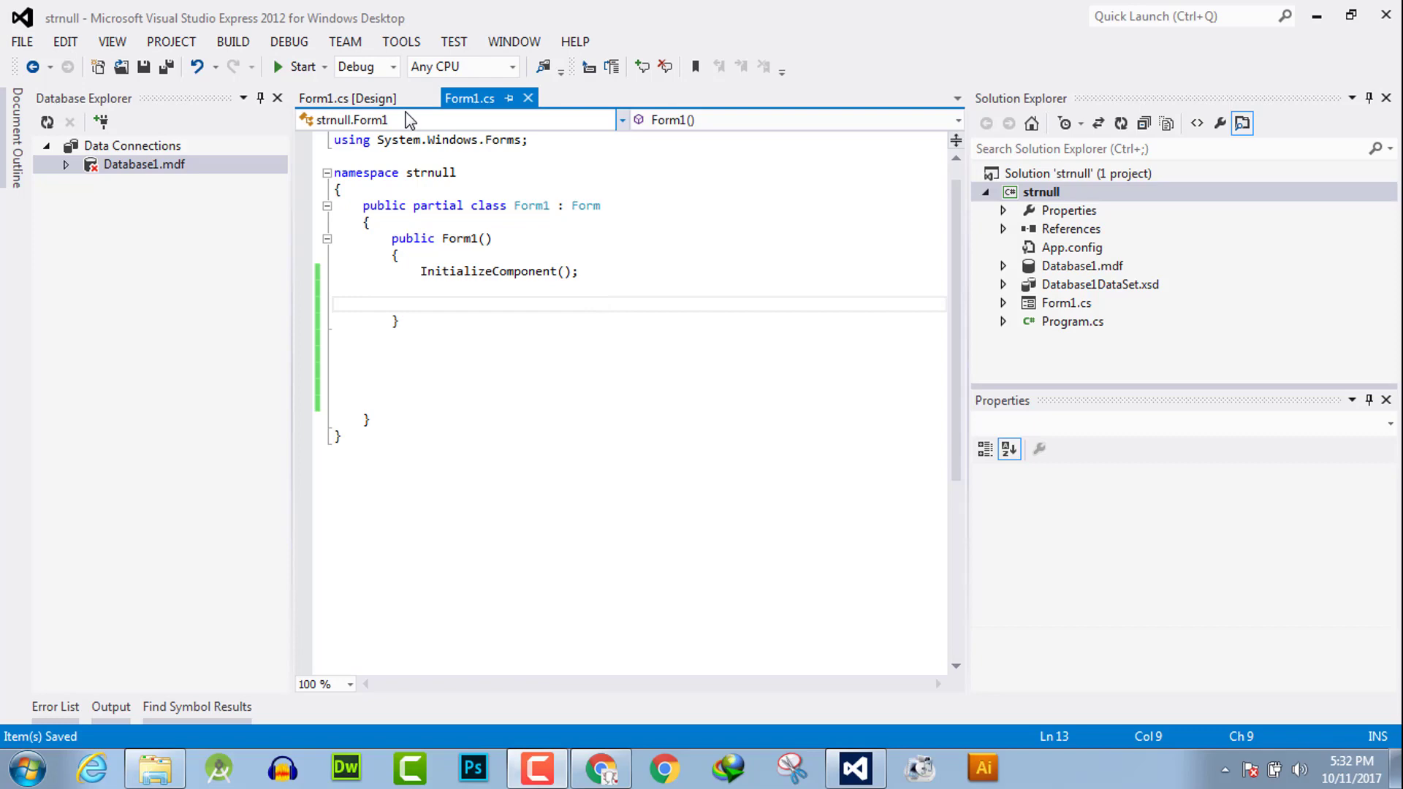
# Step: Start typing 'int' inside the Form1 constructor body
pyautogui.click(347, 97)
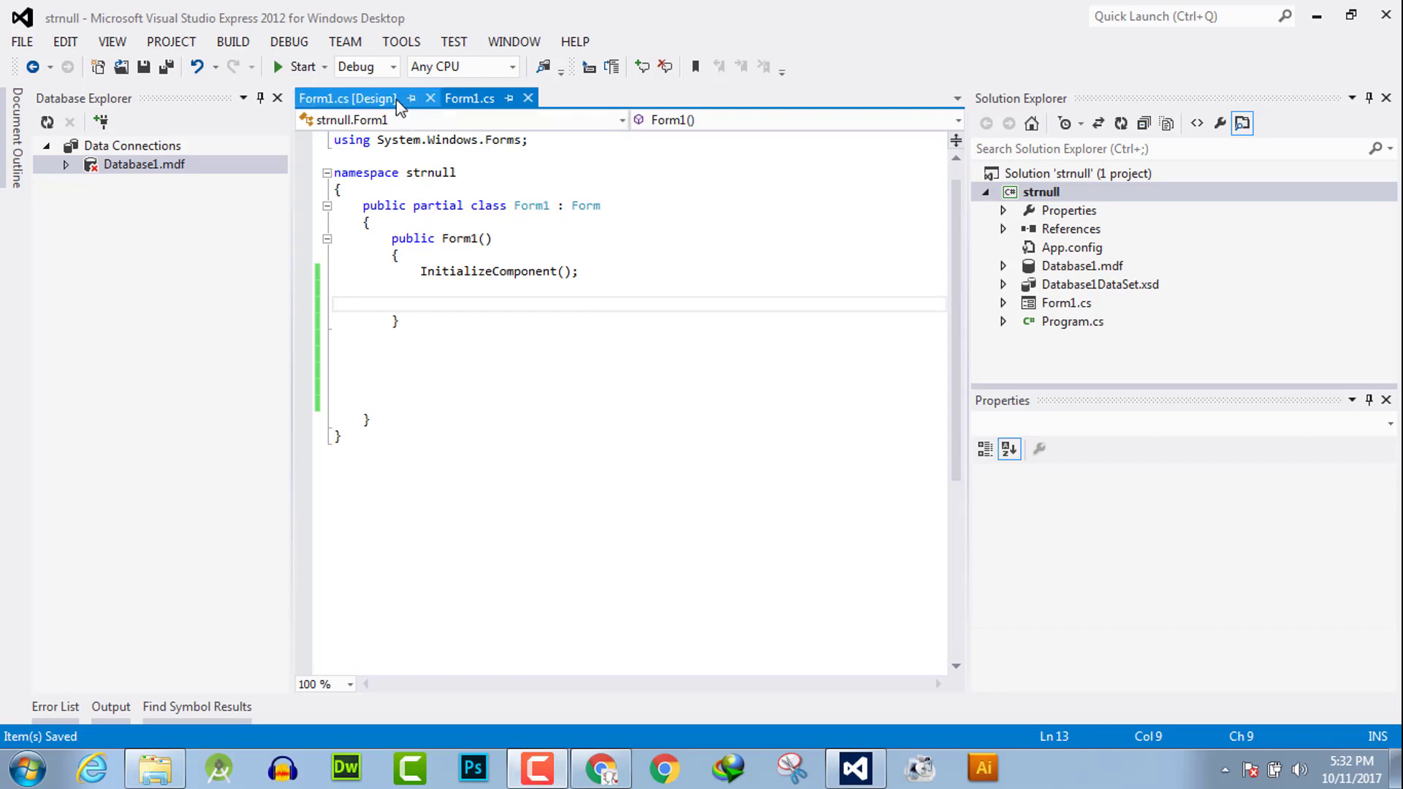
pyautogui.click(469, 98)
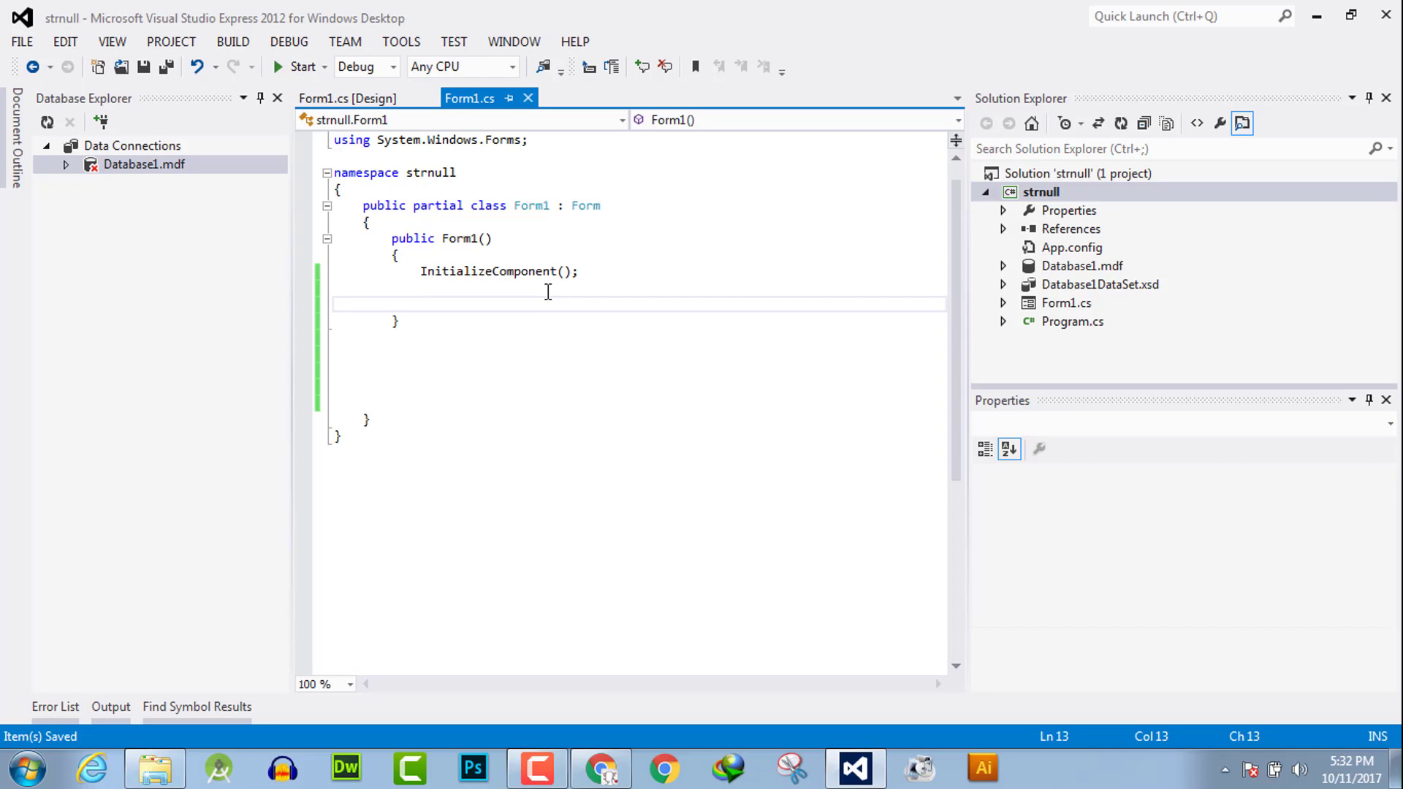
pyautogui.write('int')
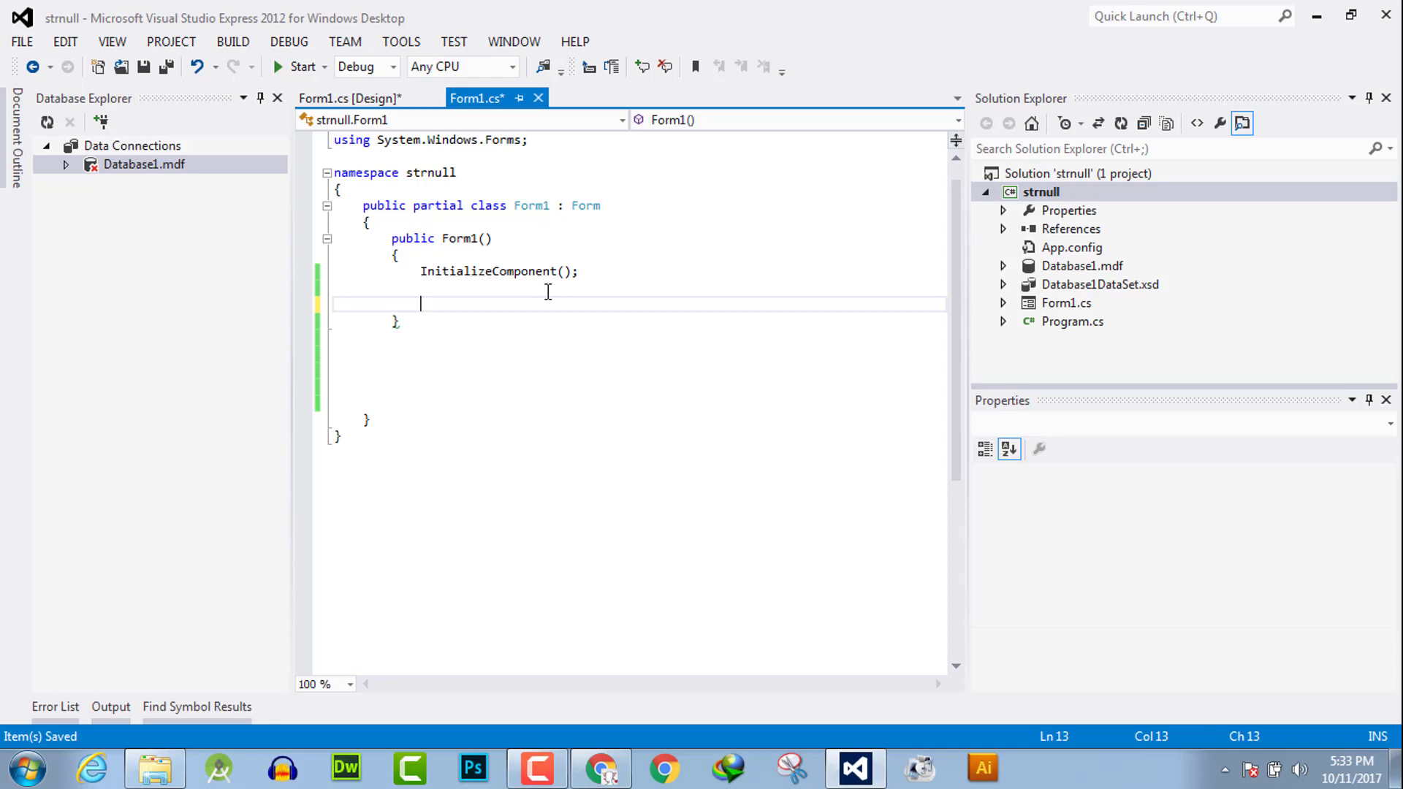
pyautogui.click(349, 98)
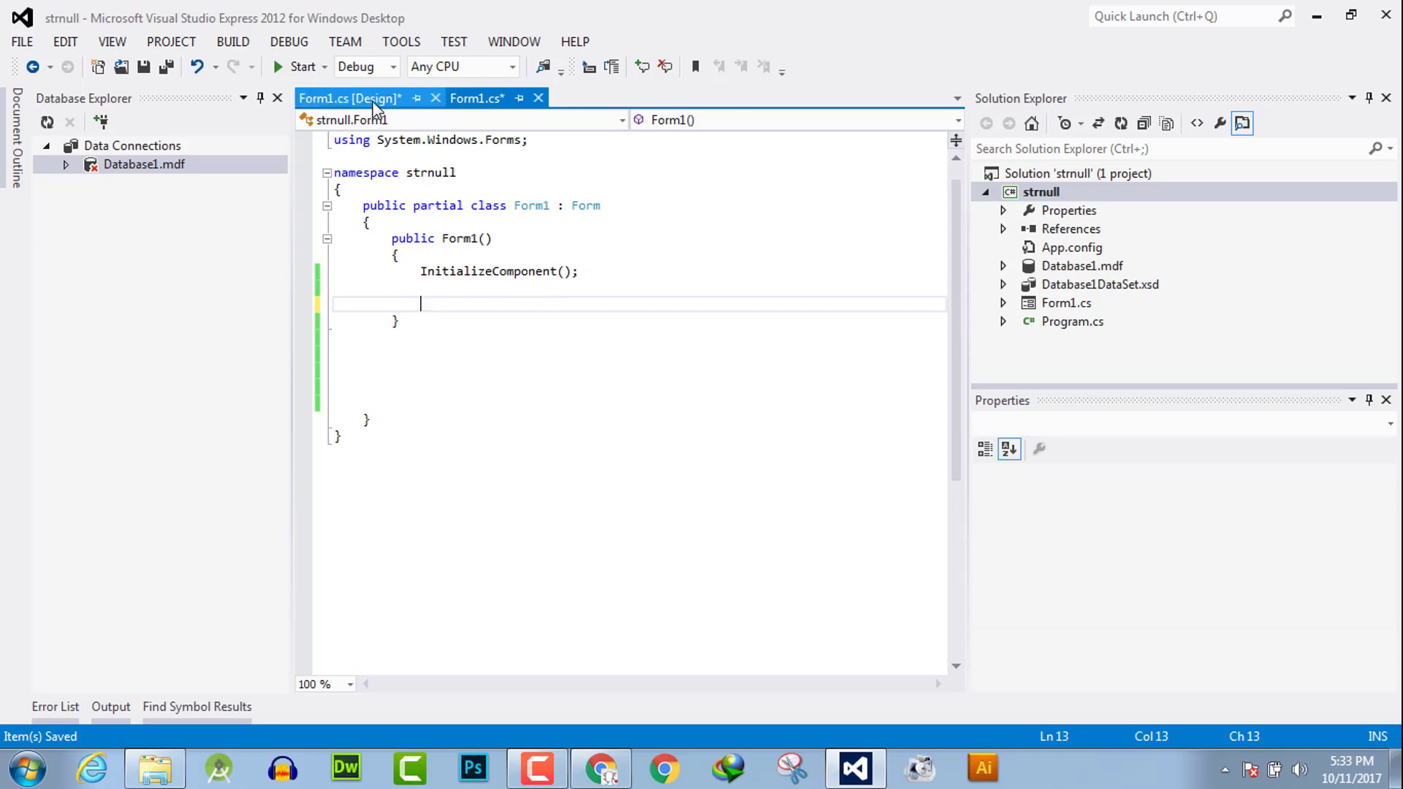
# Step: Switch to the Form1 design view and filter the Toolbox to 'but'
pyautogui.click(349, 98)
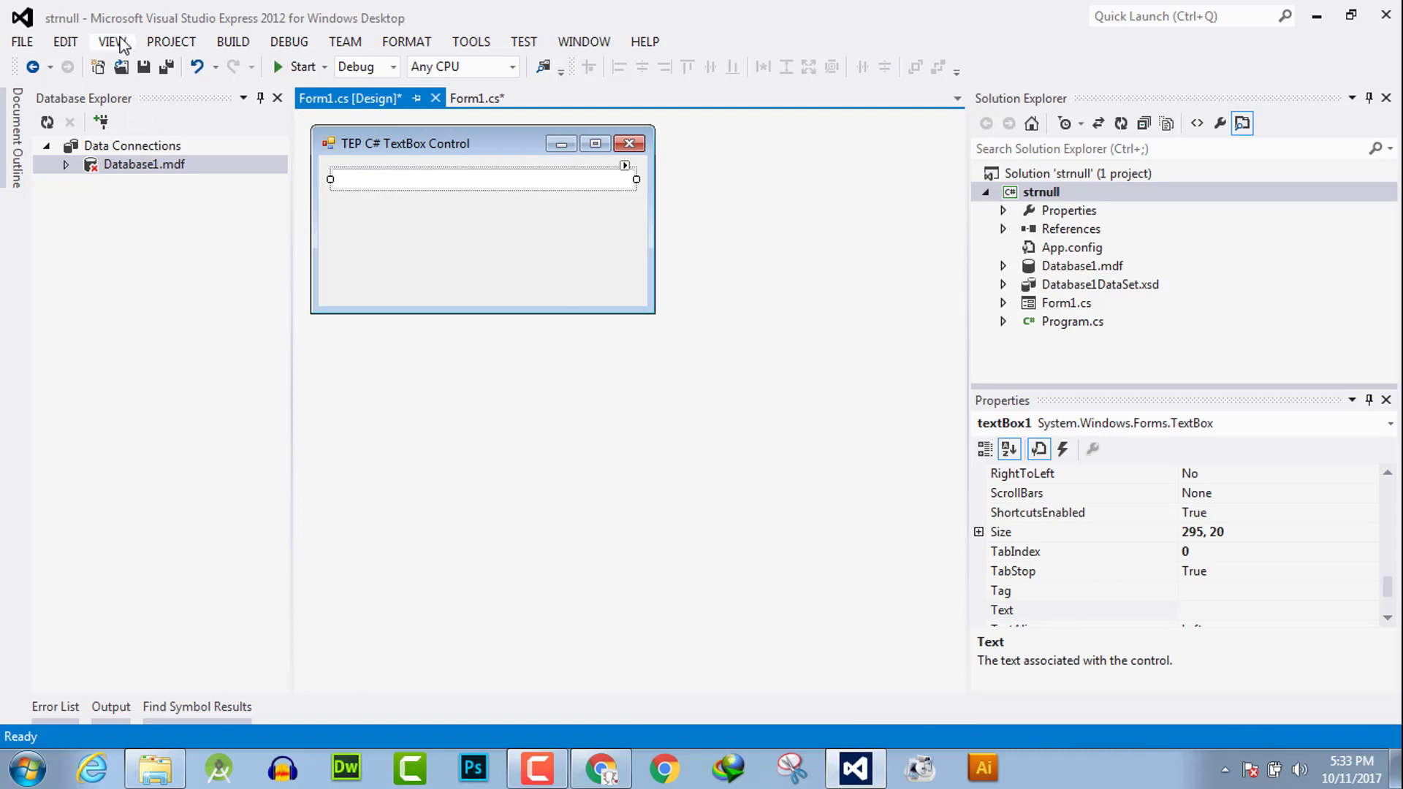
pyautogui.click(111, 41)
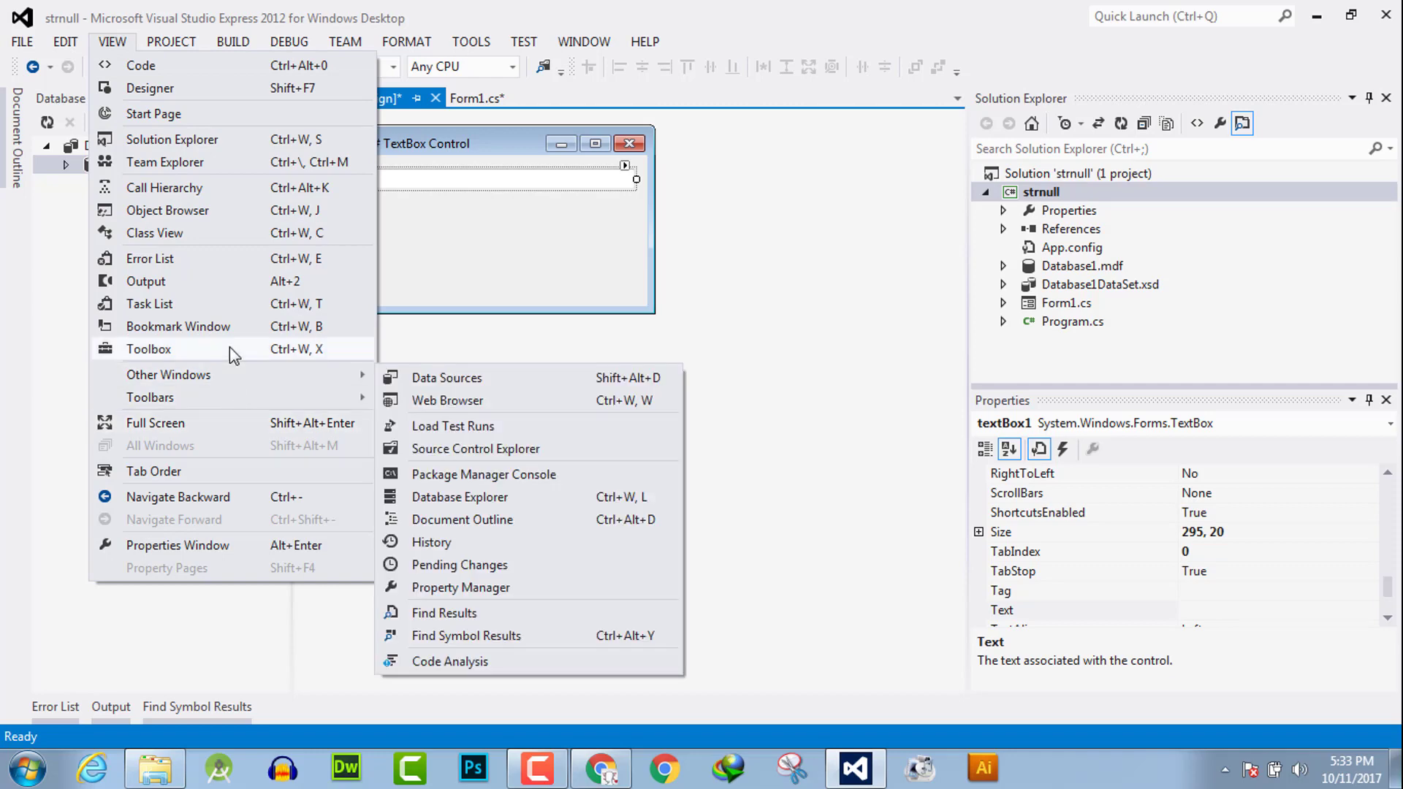
pyautogui.click(148, 349)
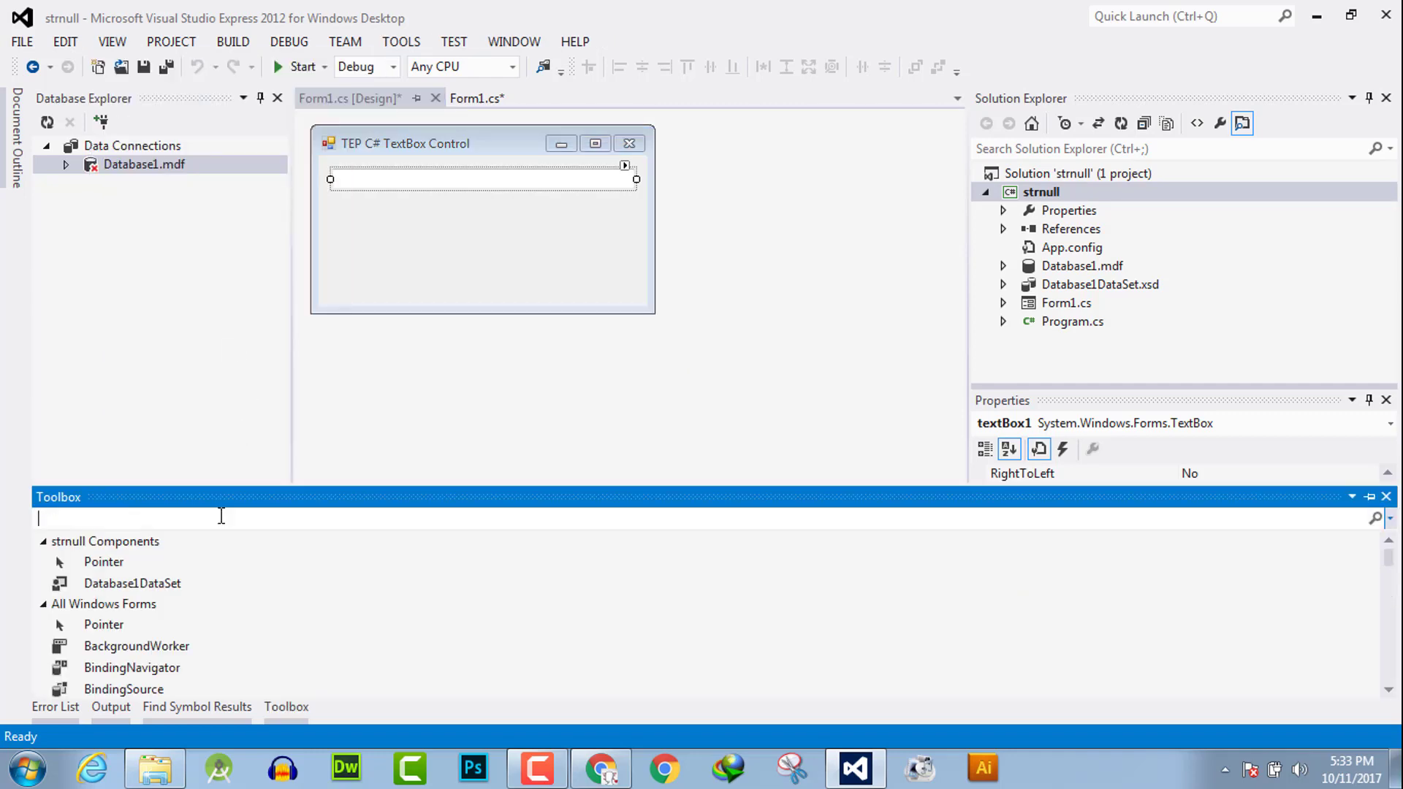
pyautogui.write('but')
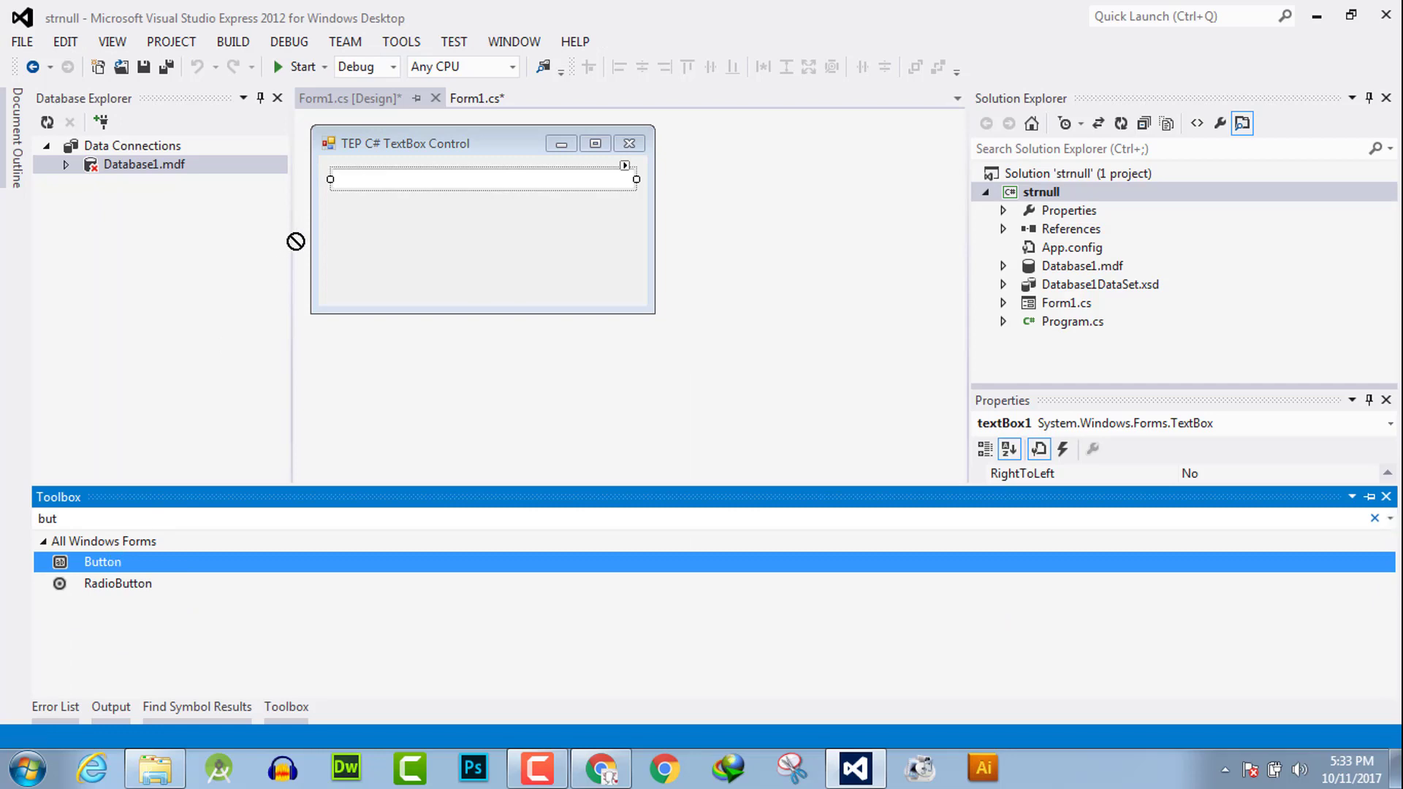
# Step: Create the button1_Click handler containing a MessageBox.Show() call with a blank line above
pyautogui.click(477, 97)
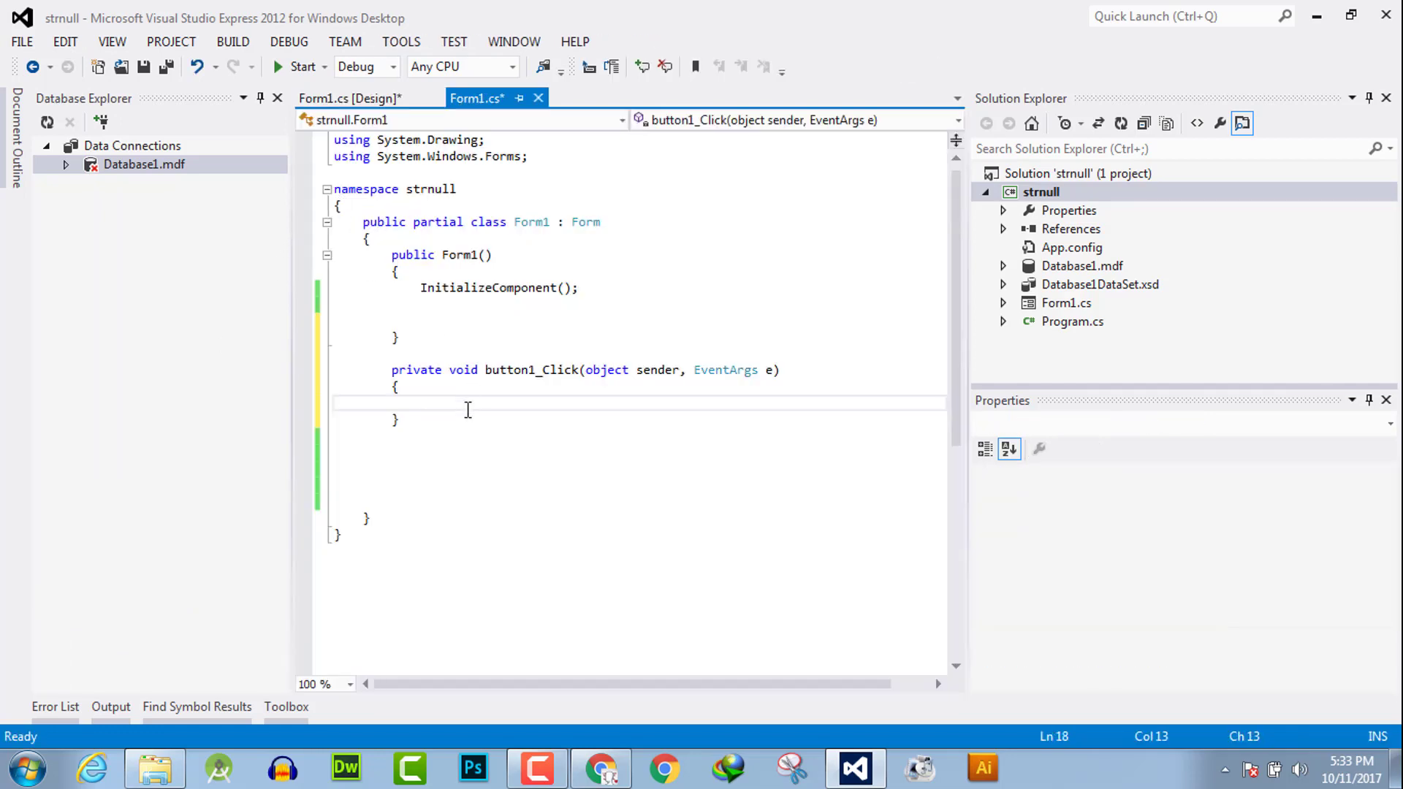
pyautogui.write('m')
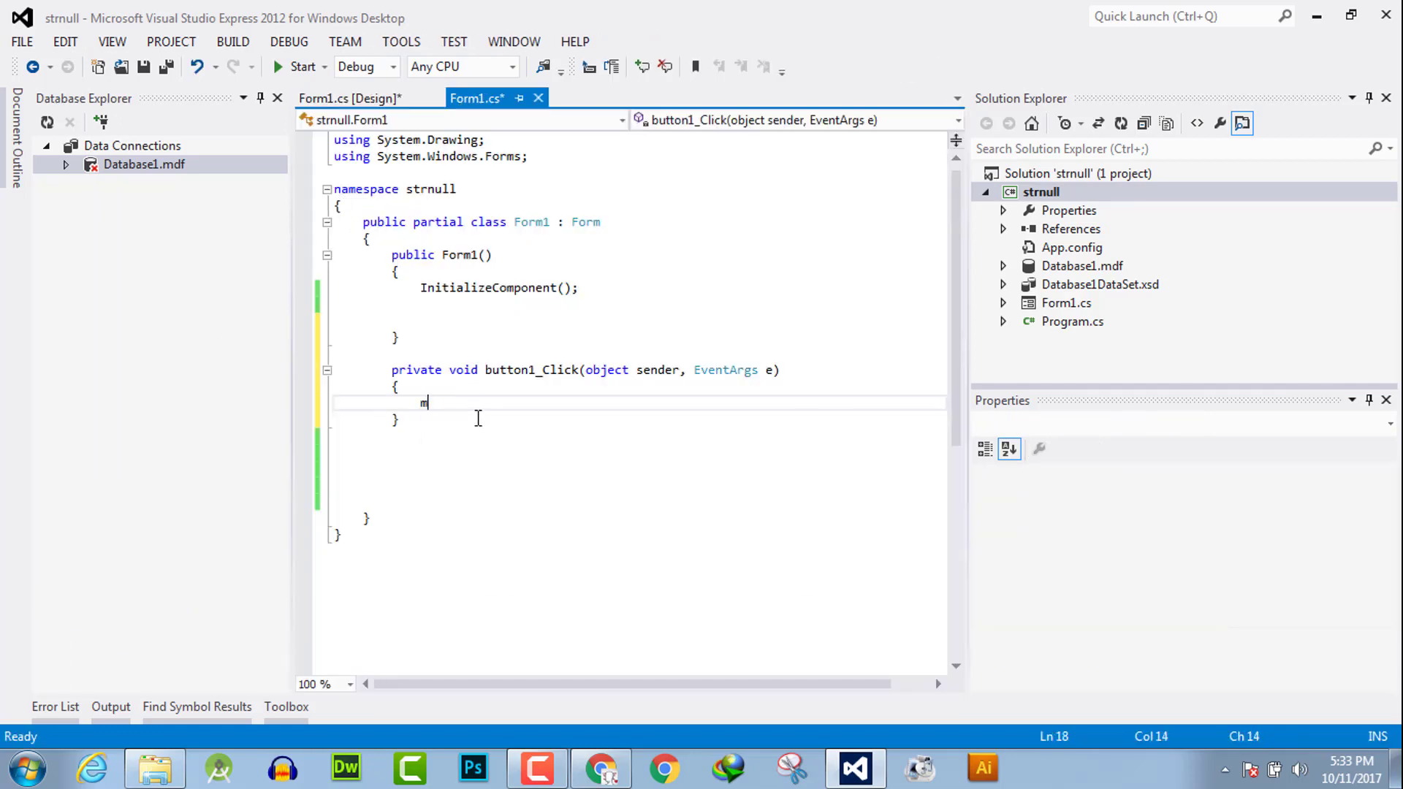
pyautogui.write('essageBox.show();')
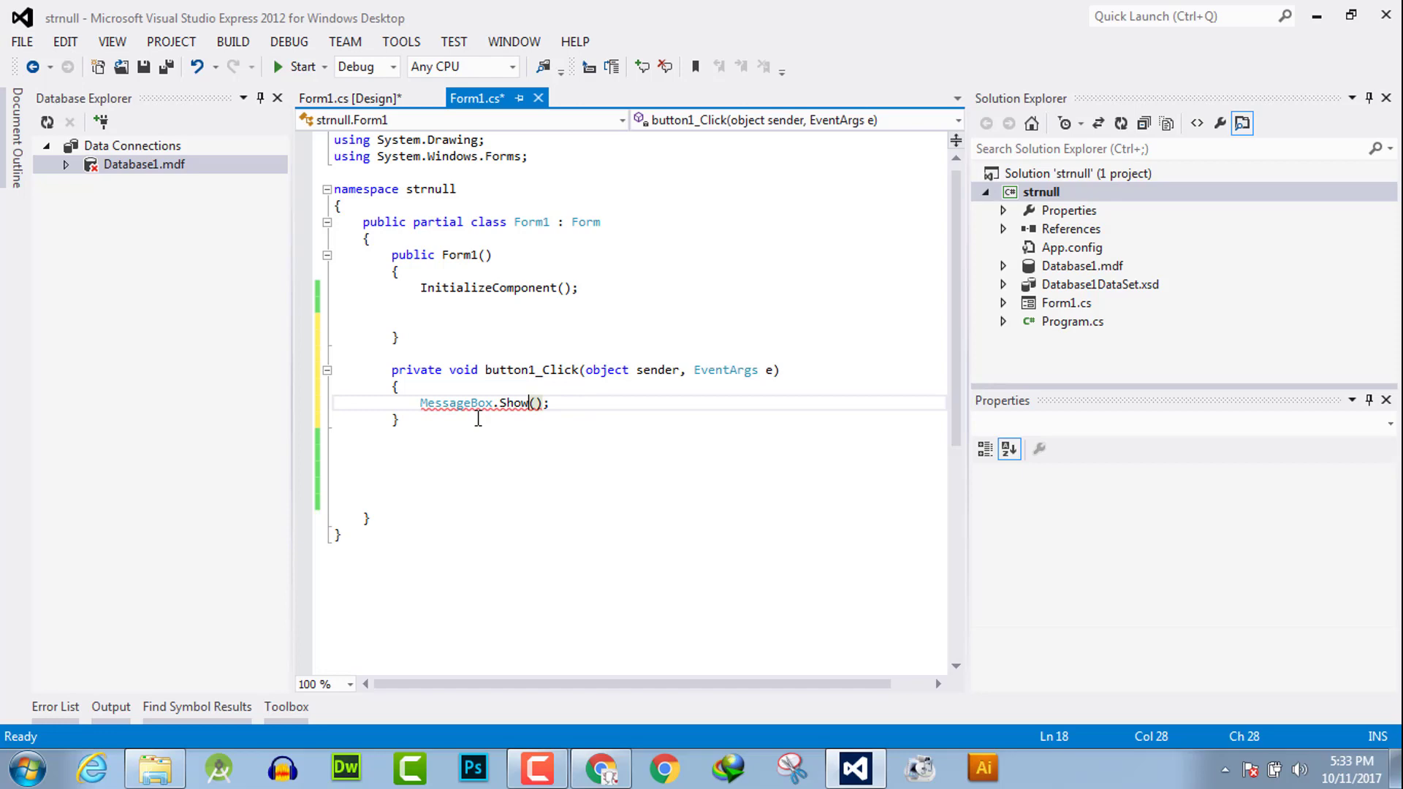
pyautogui.press('Right')
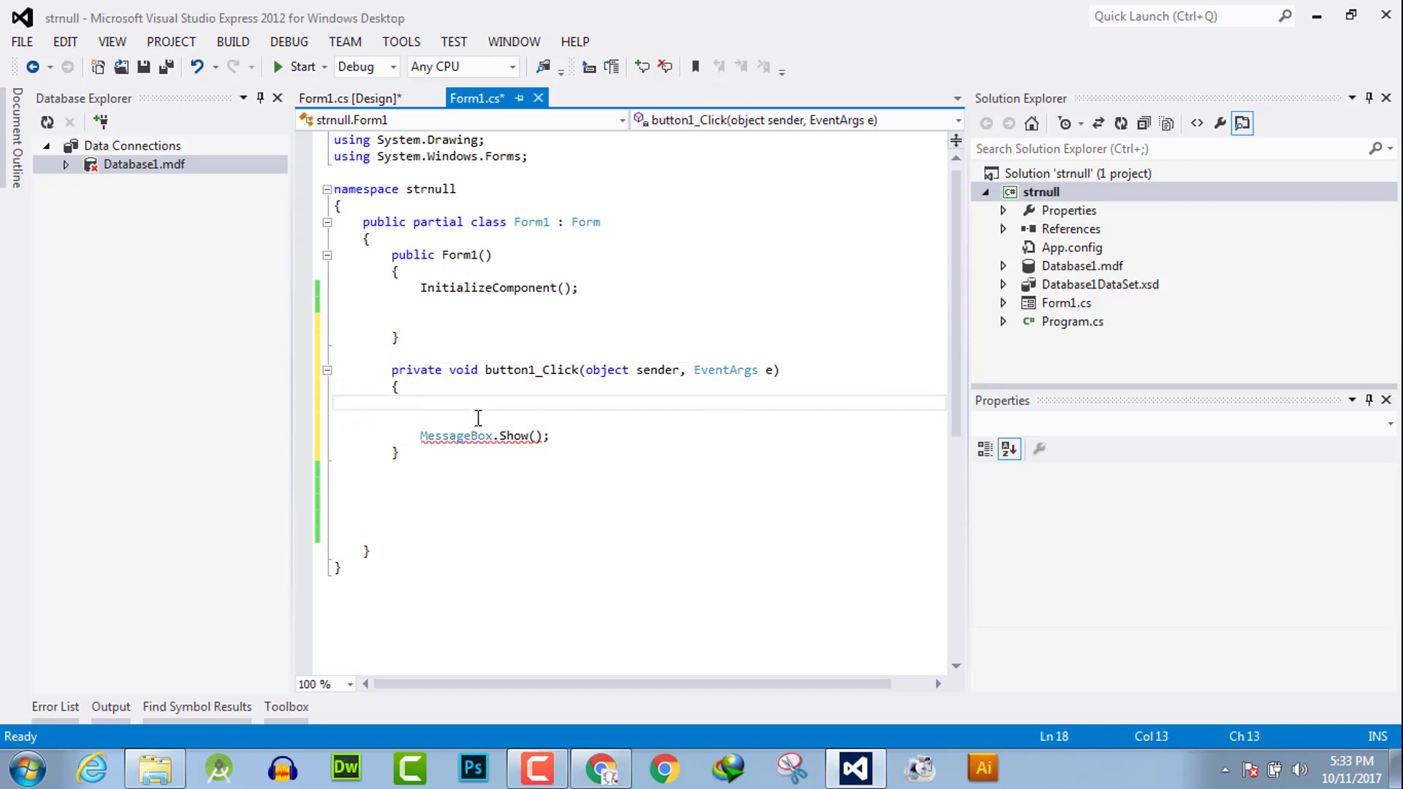
# Step: Declare int a, b in the handler and set a = 4
pyautogui.write('int a')
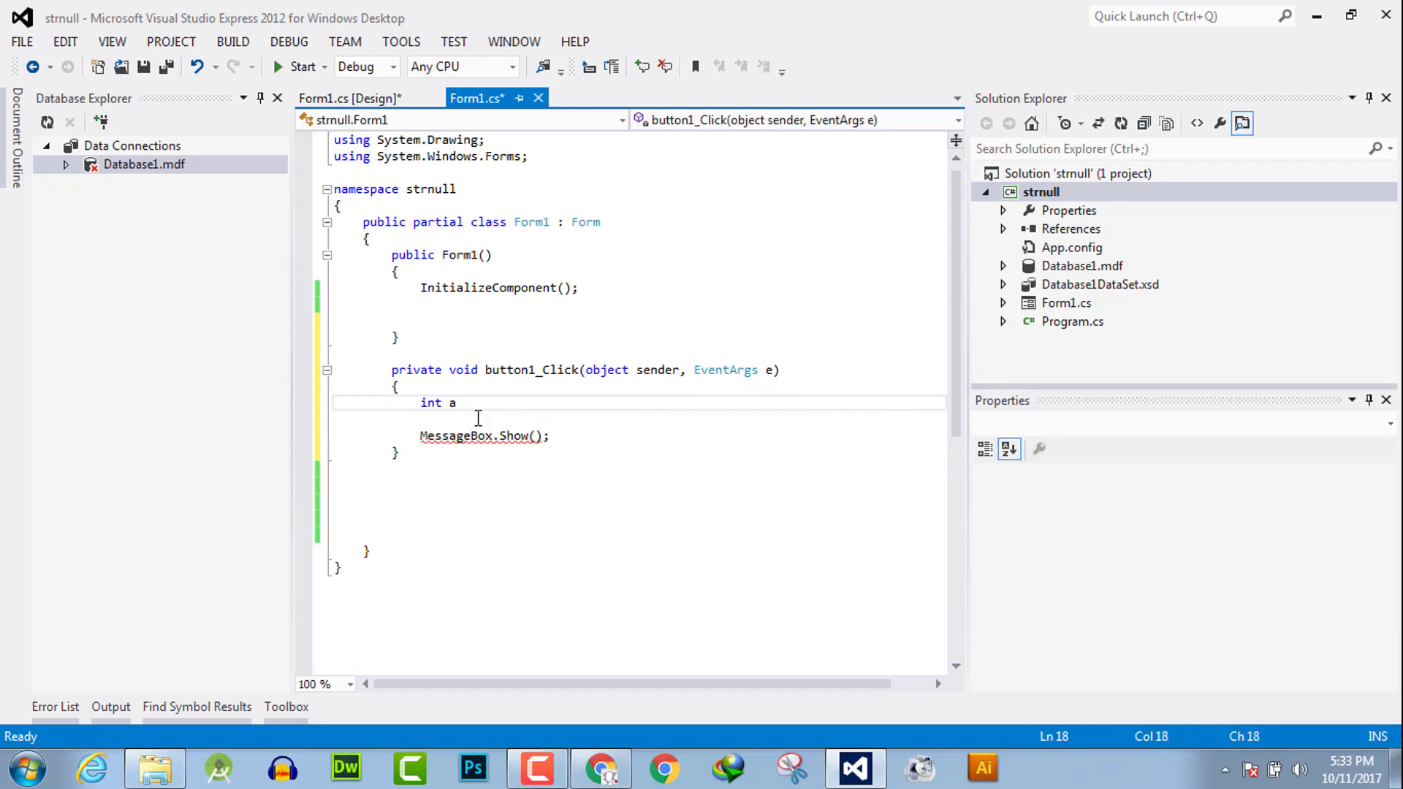
pyautogui.write(', b;')
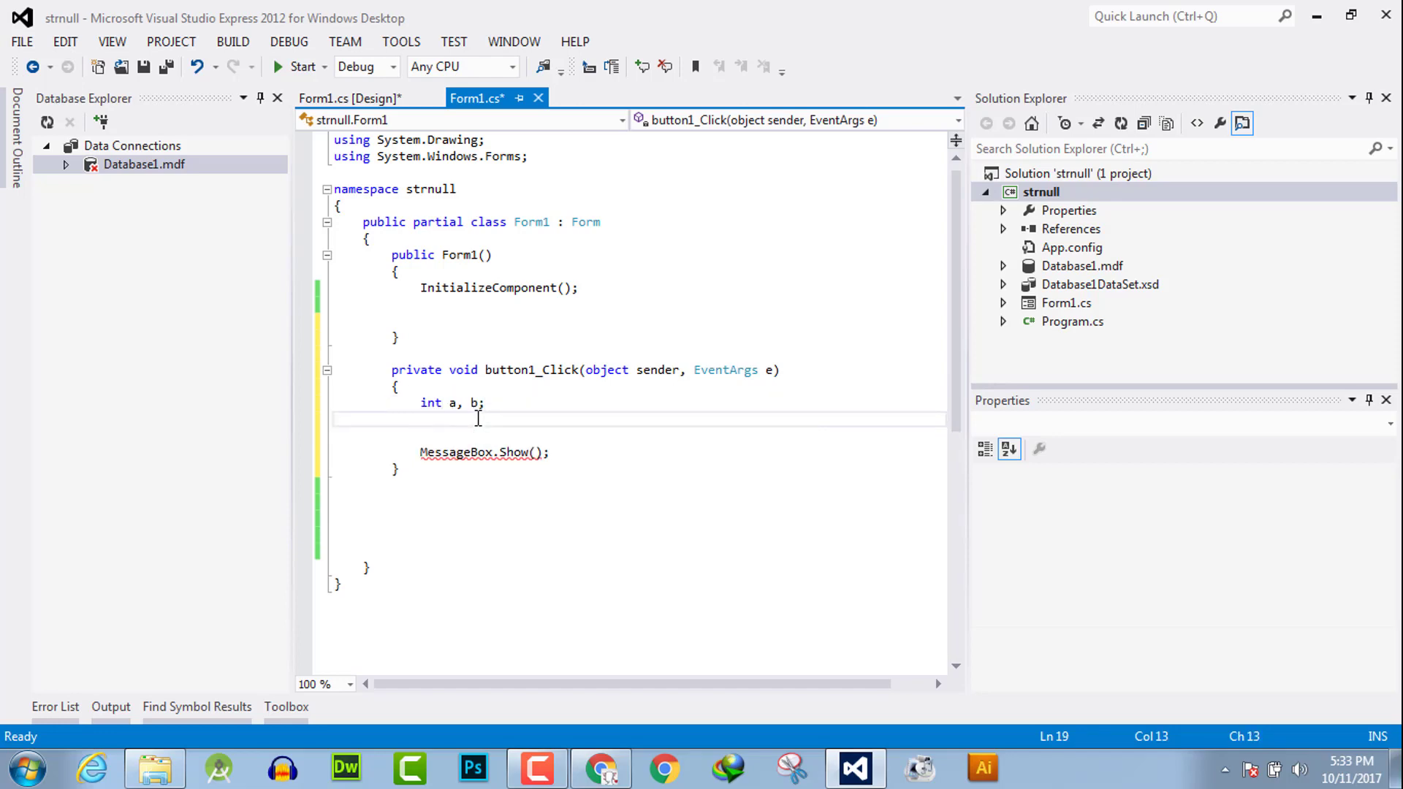
pyautogui.write('a=')
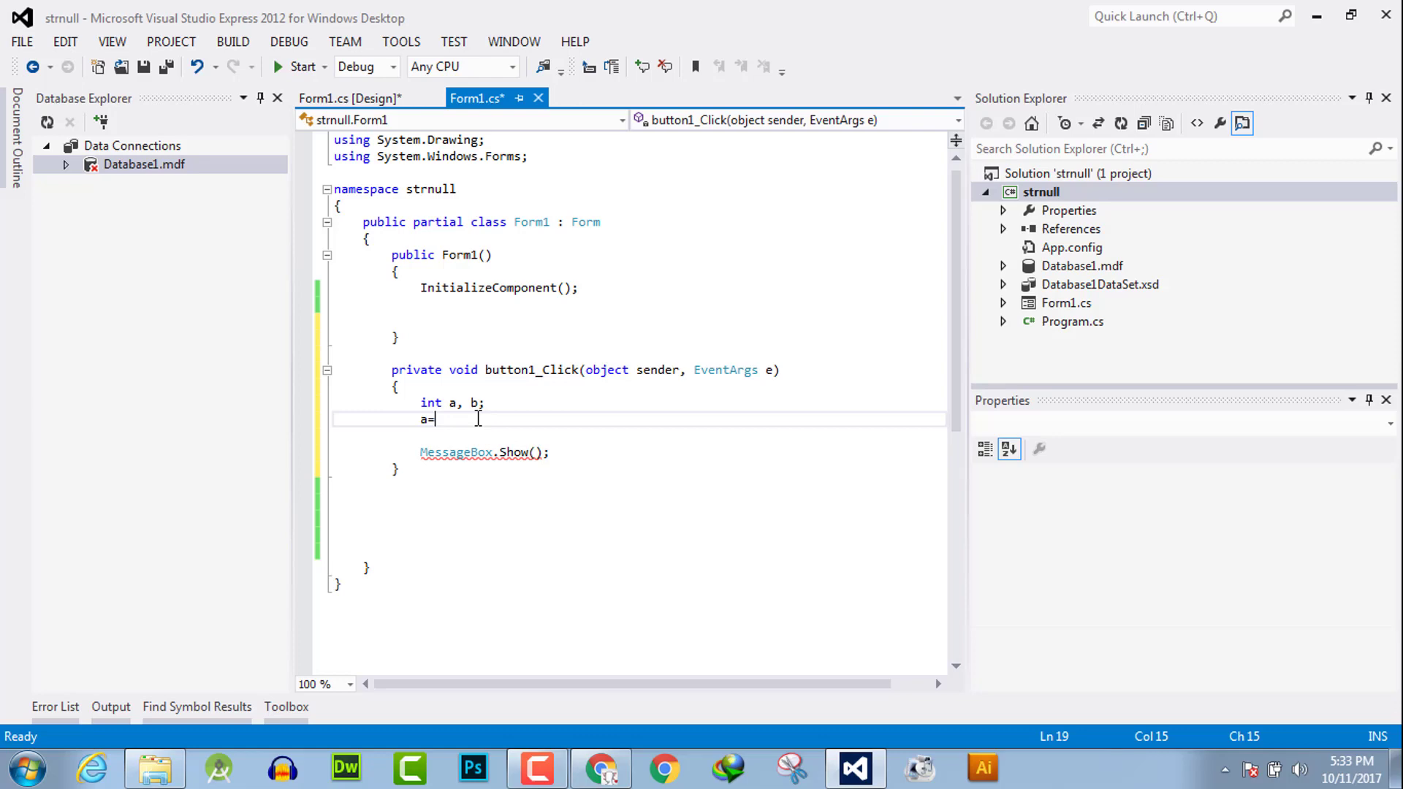
pyautogui.write('4;')
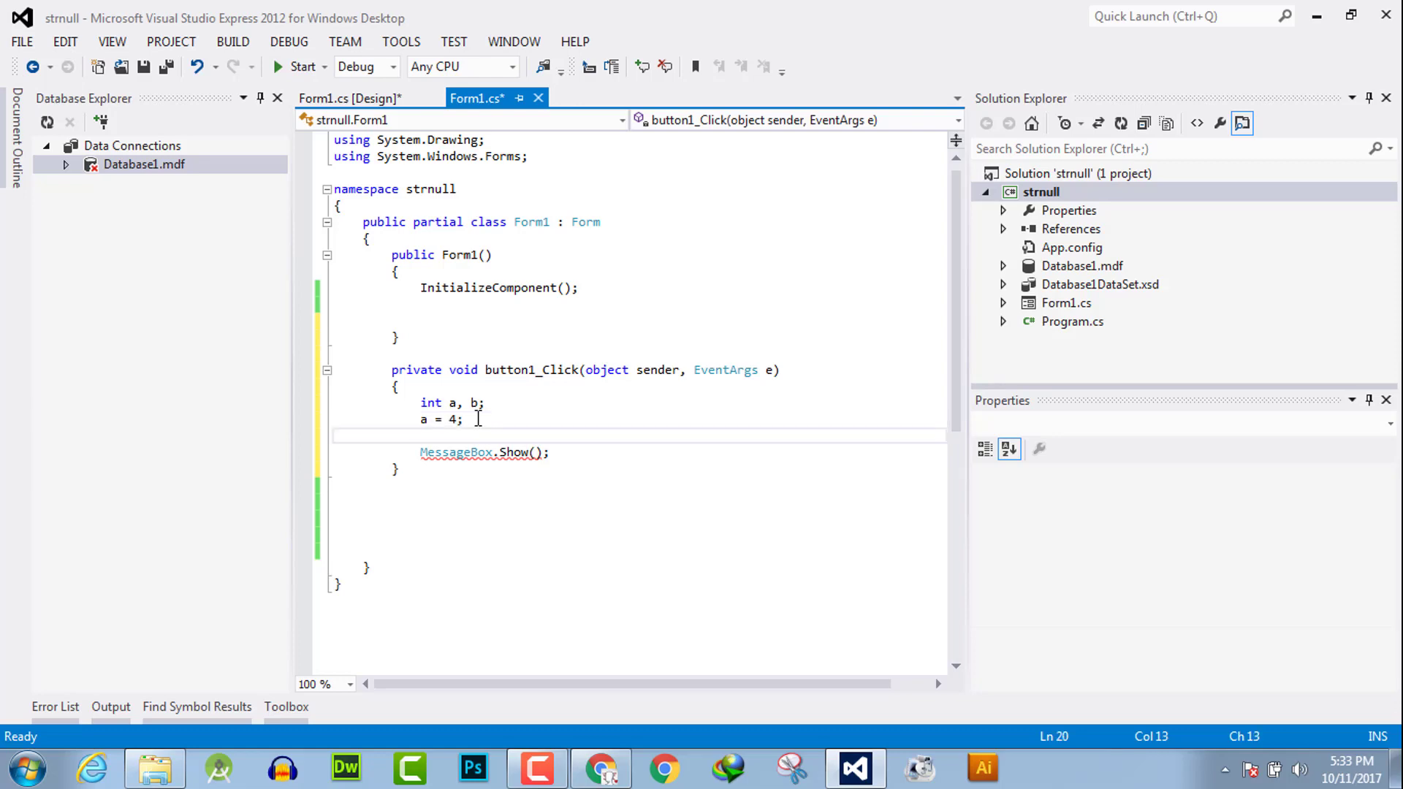
# Step: Assign b = int.Parse(textBox1.Text); and add a MessageBox.Show(); line below
pyautogui.write('b =')
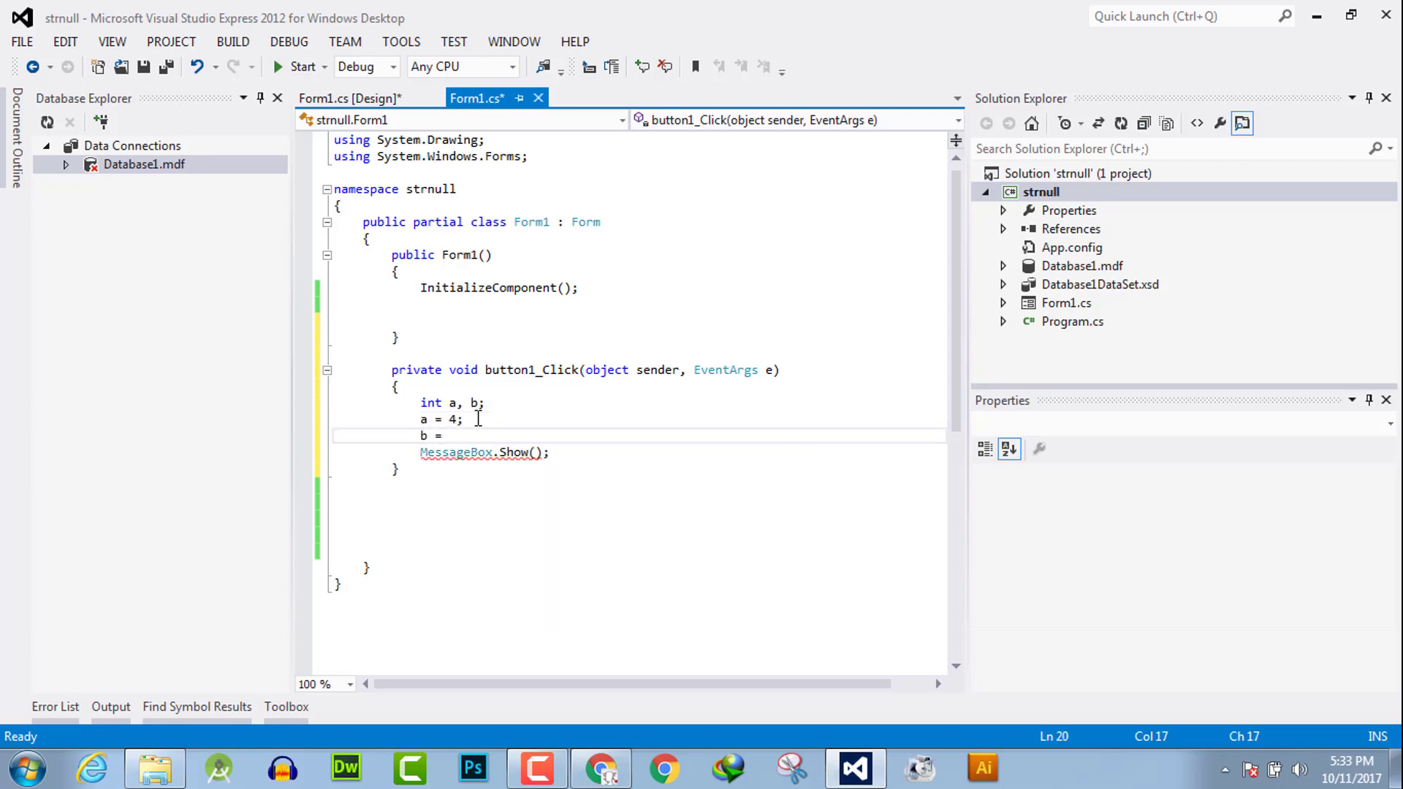
pyautogui.write('textBox1.Text')
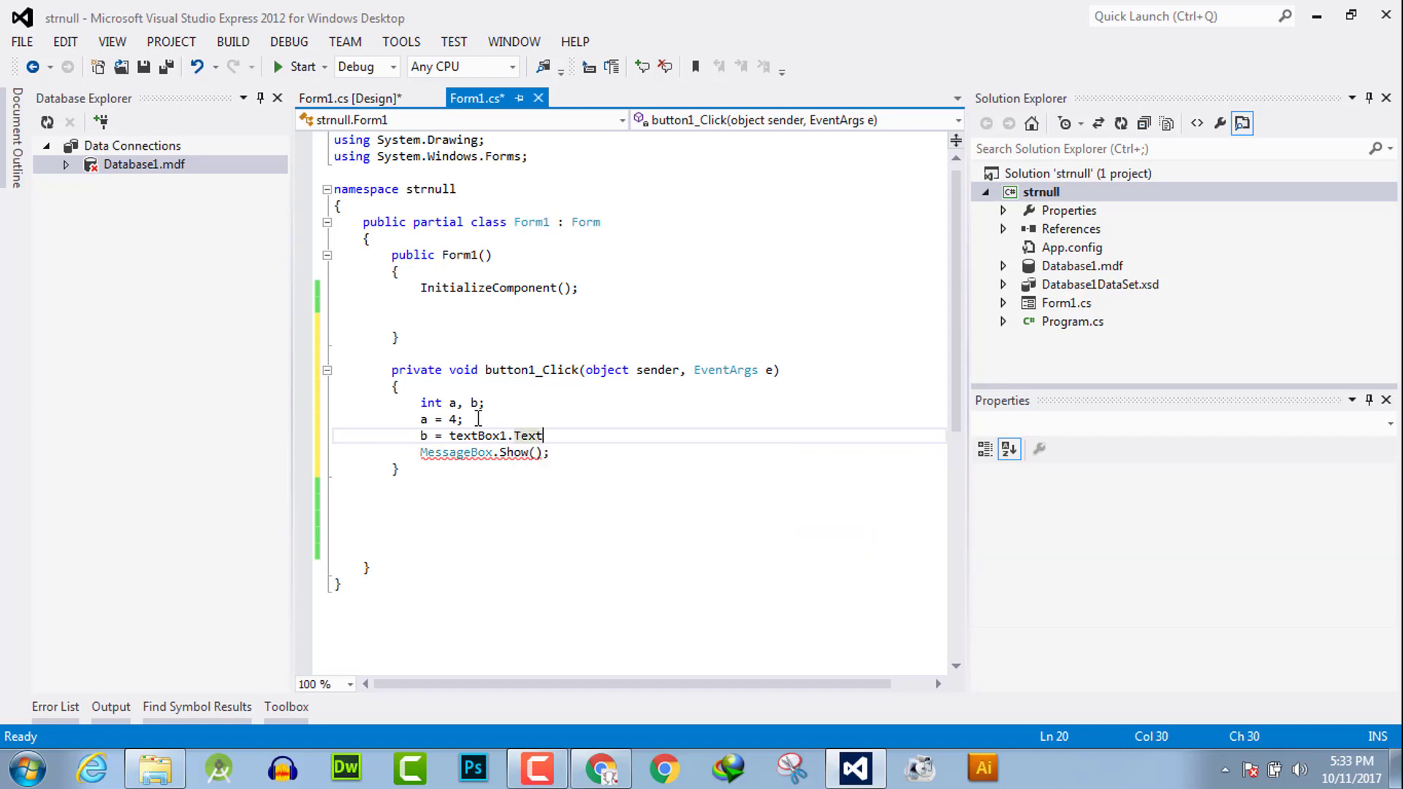
pyautogui.press('enter')
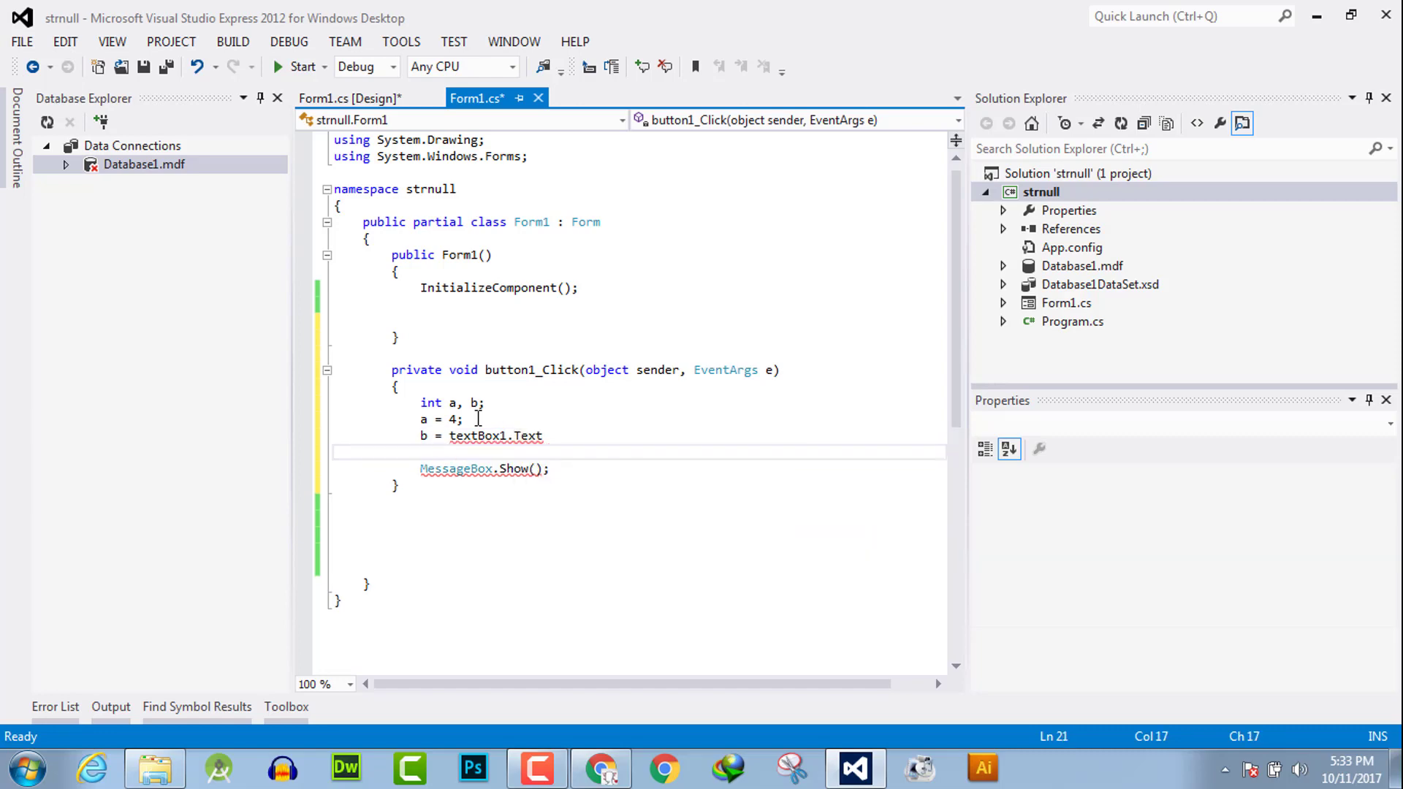
pyautogui.write('Int')
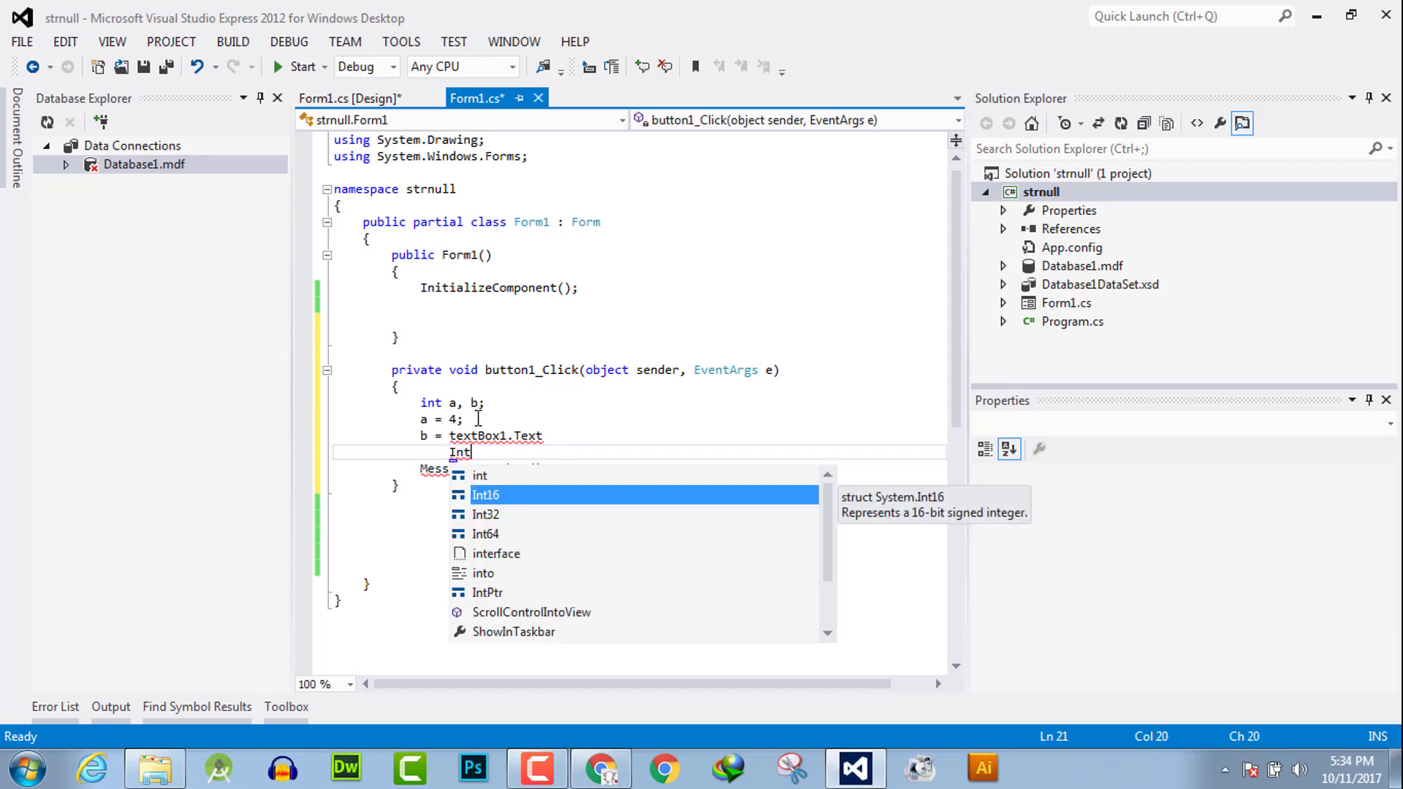
pyautogui.write('pas')
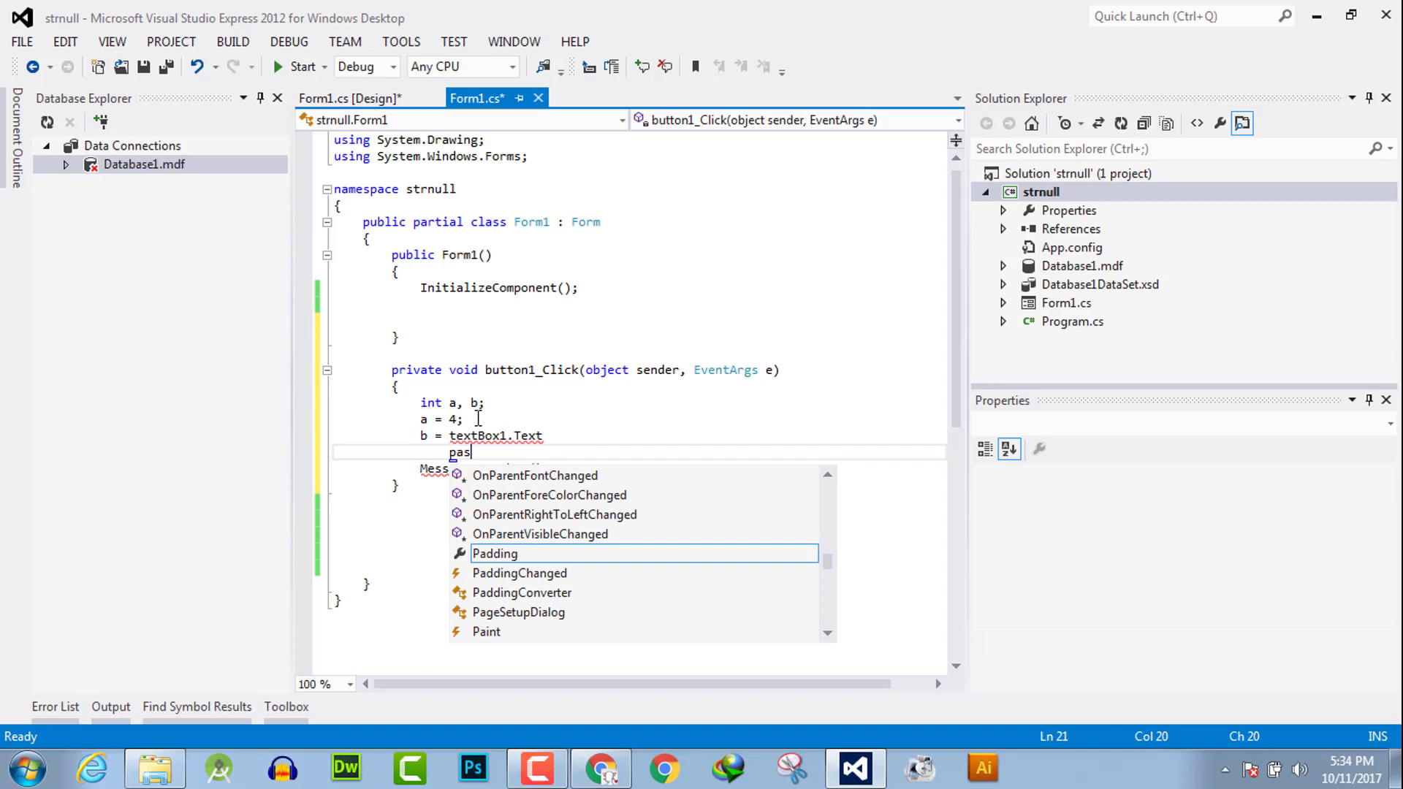
pyautogui.write('r')
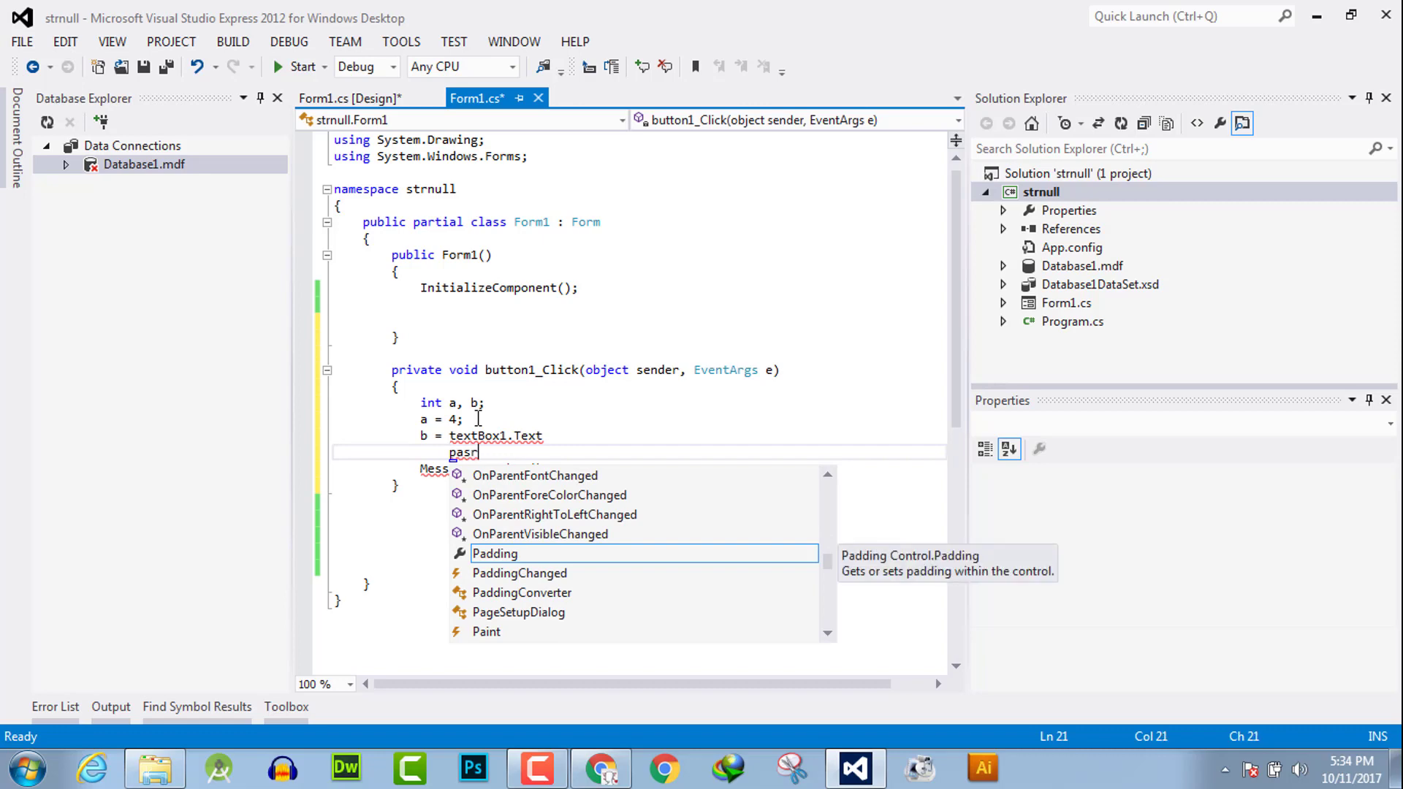
pyautogui.press('Escape')
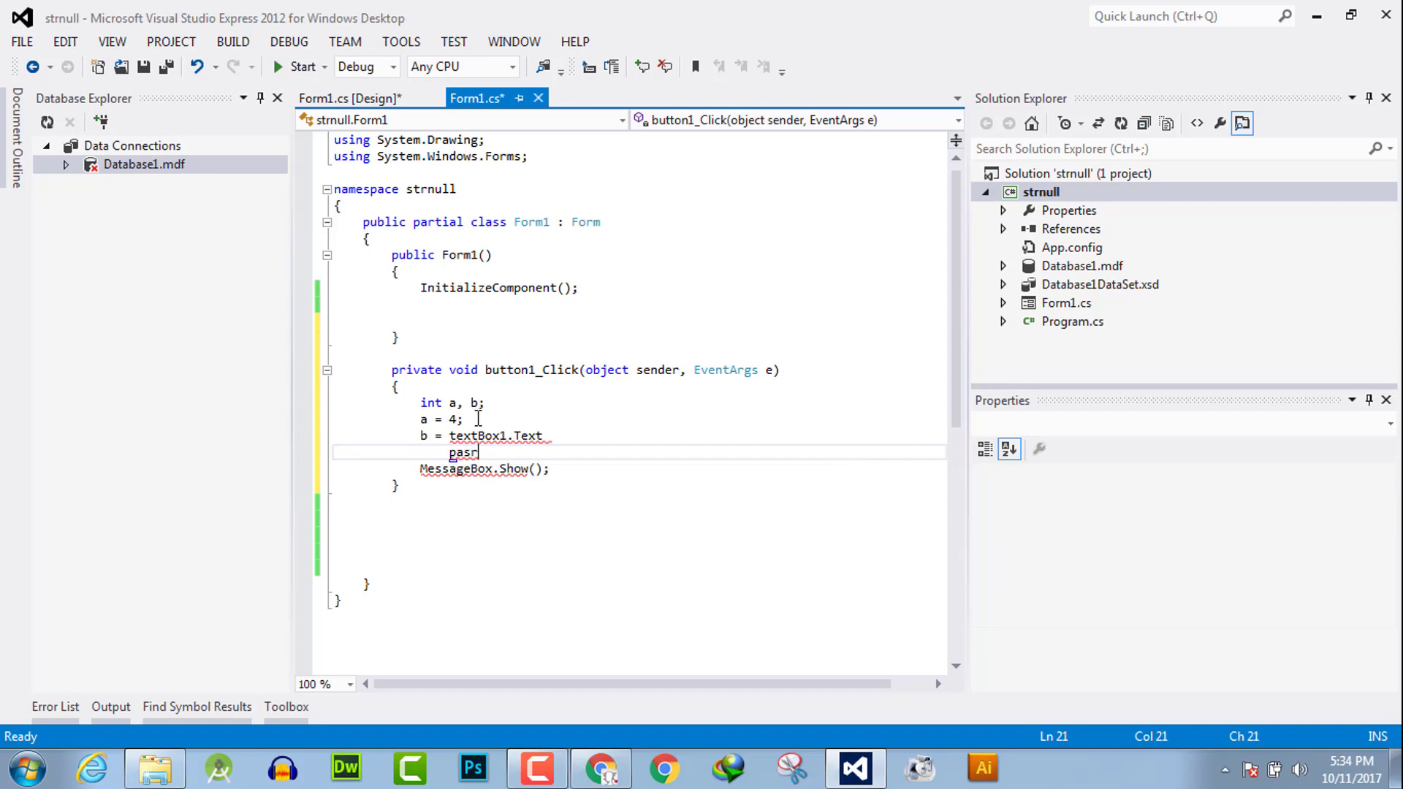
pyautogui.write('int')
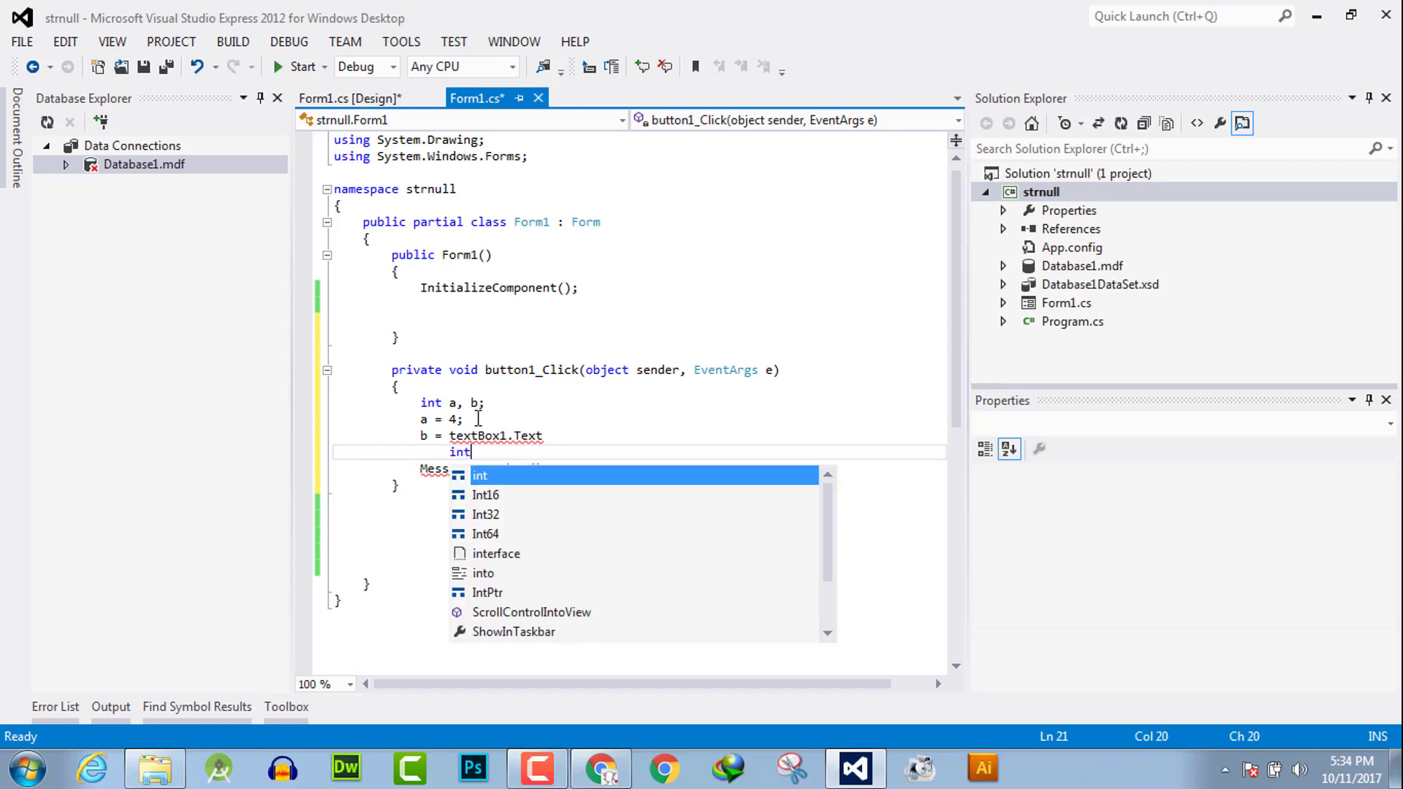
pyautogui.write('.p')
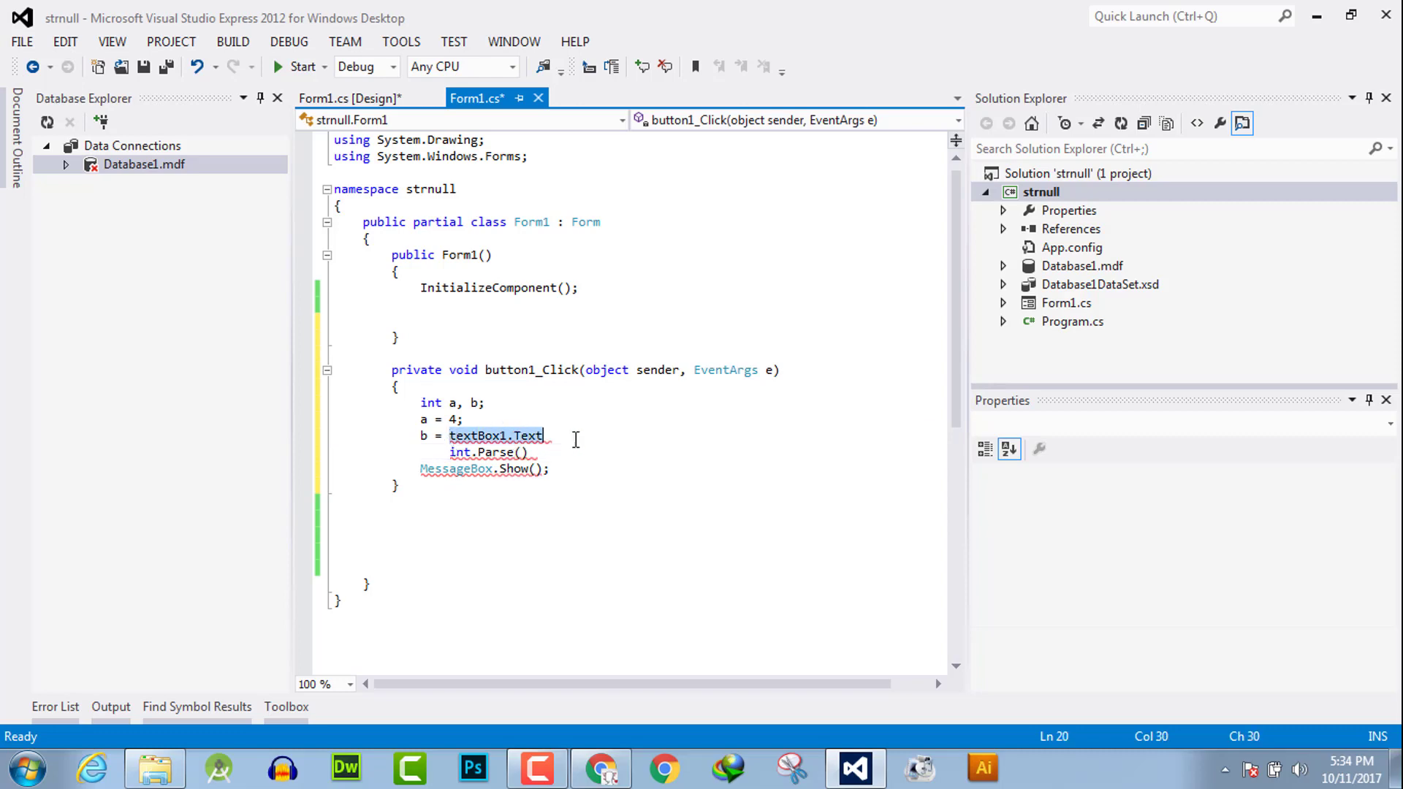
pyautogui.write('textBox1.Text')
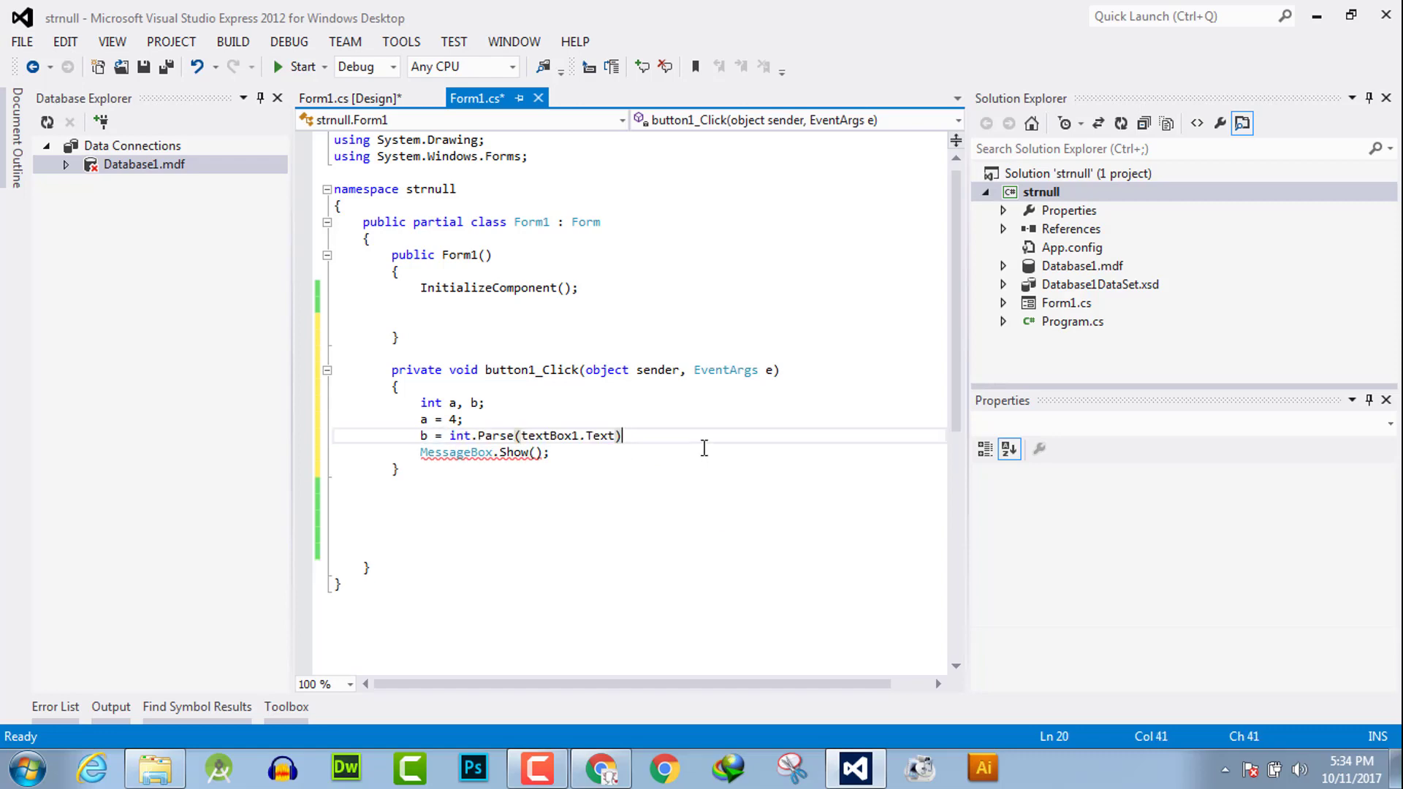
pyautogui.write(';')
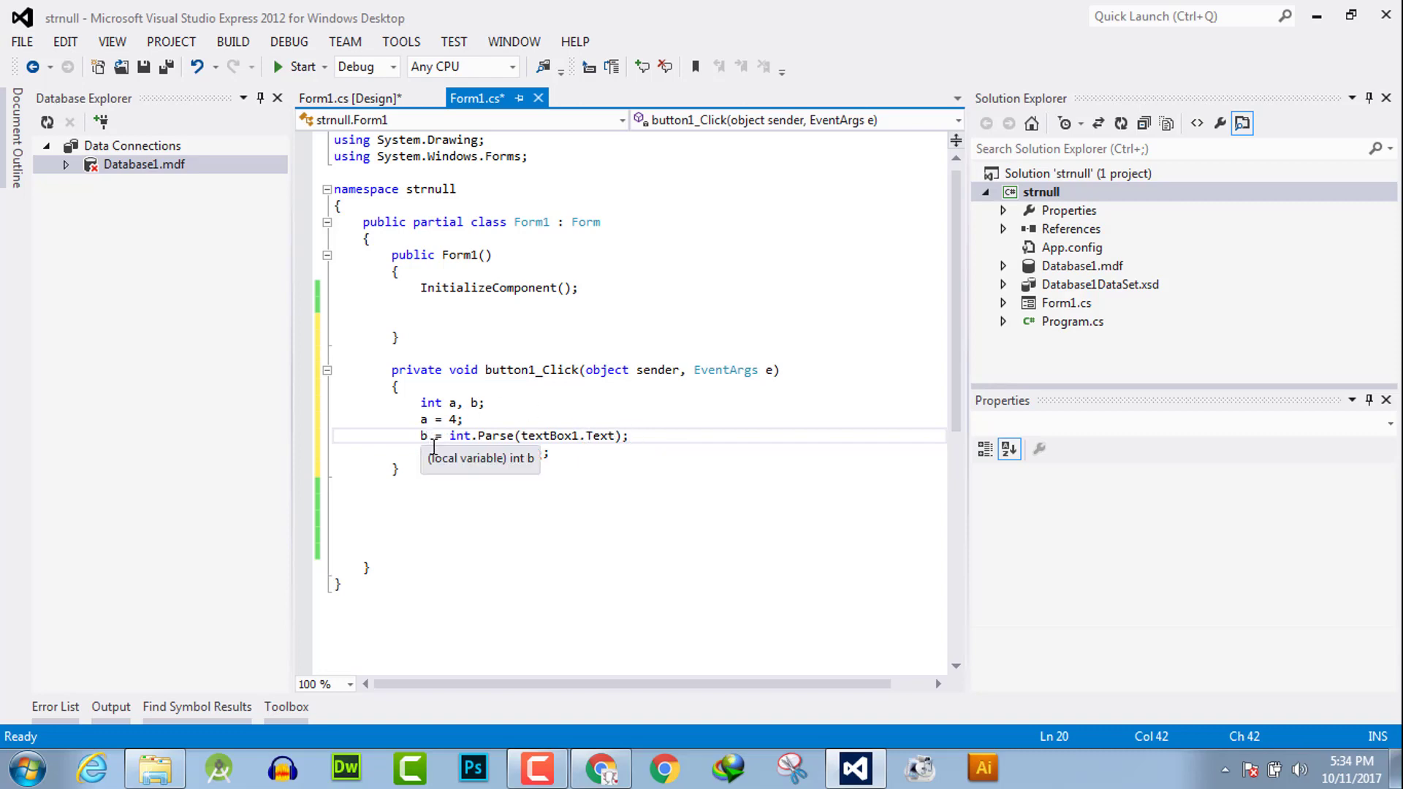
pyautogui.write('MessageBox.Show();')
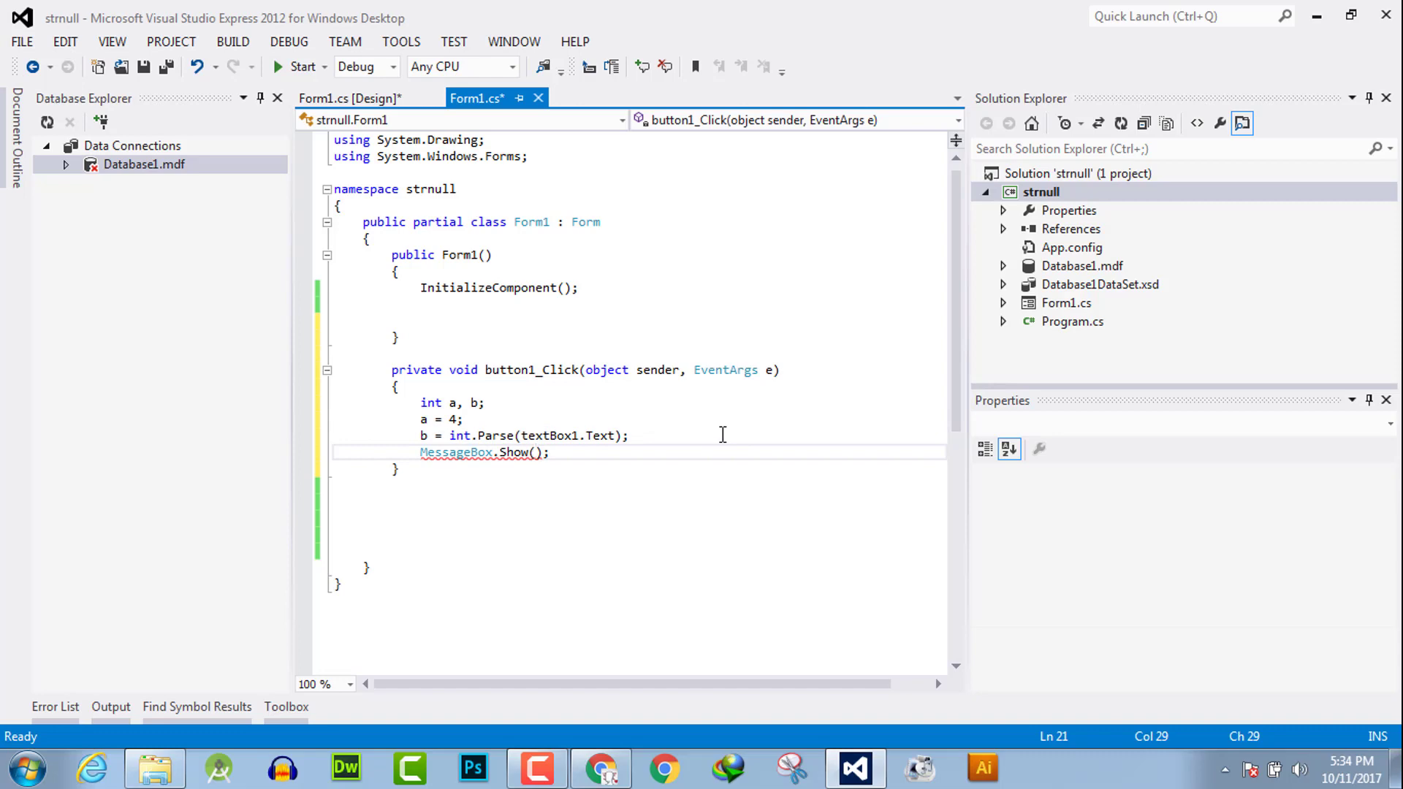
# Step: Add c to the int declaration, compute c = a + b, and pass c to MessageBox.Show
pyautogui.write('a+b')
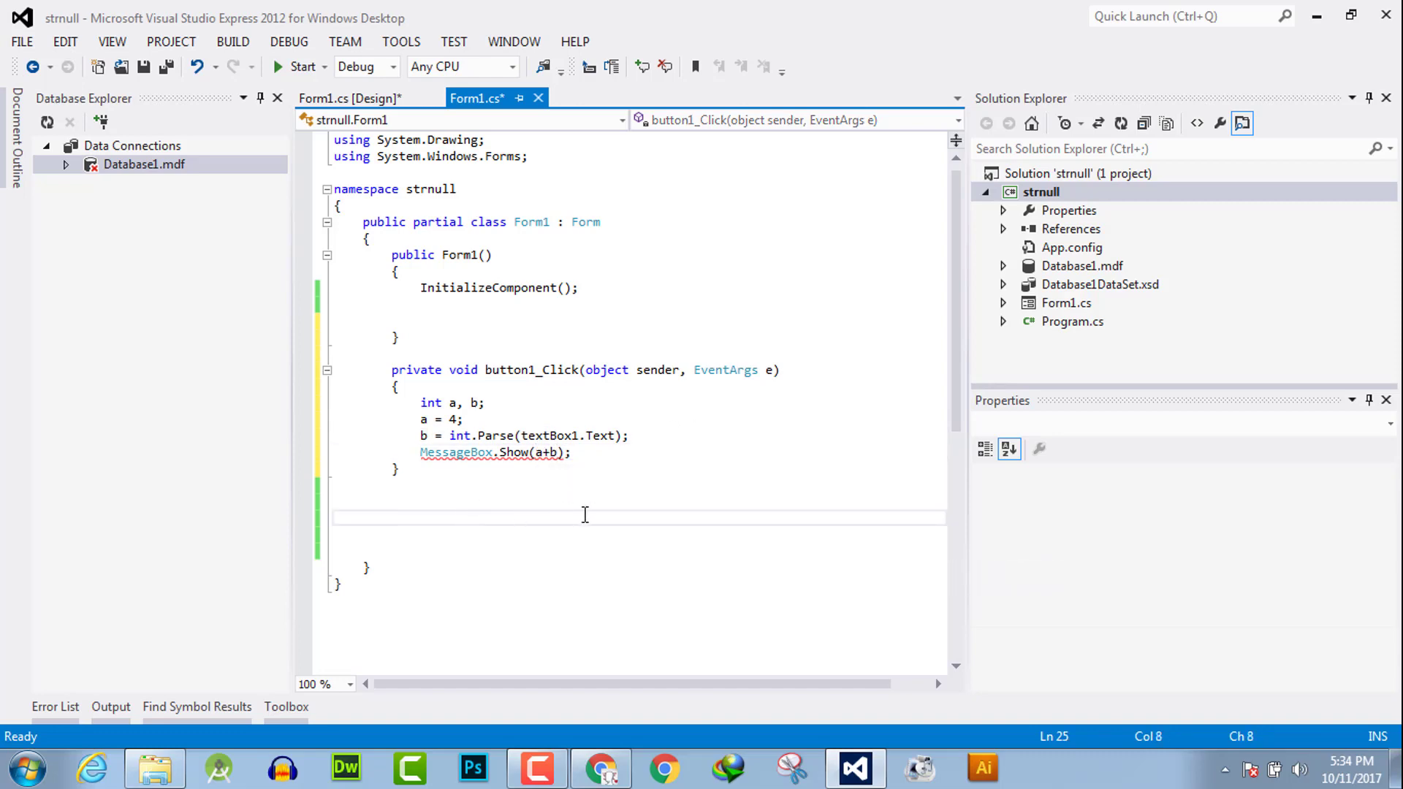
pyautogui.click(570, 452)
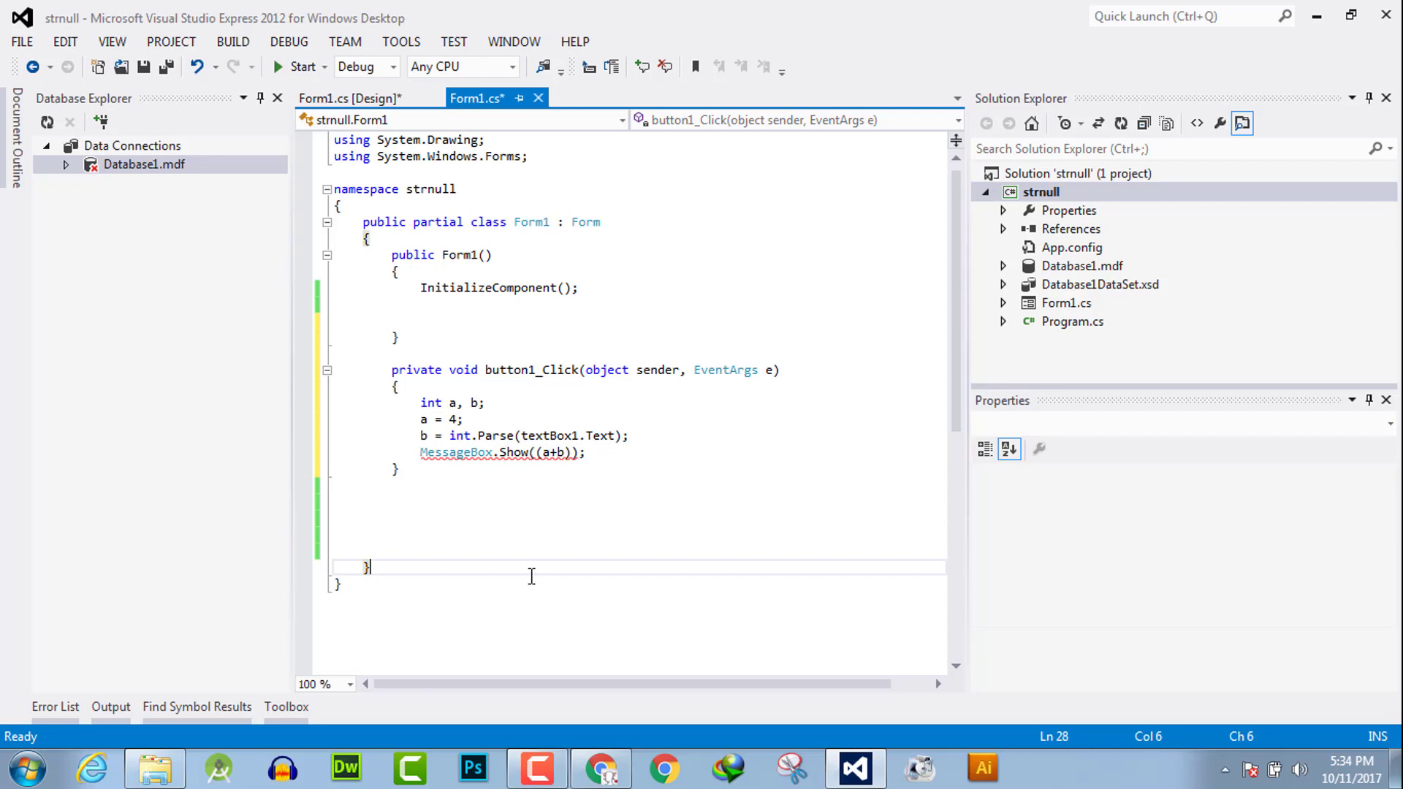
pyautogui.moveTo(488, 422)
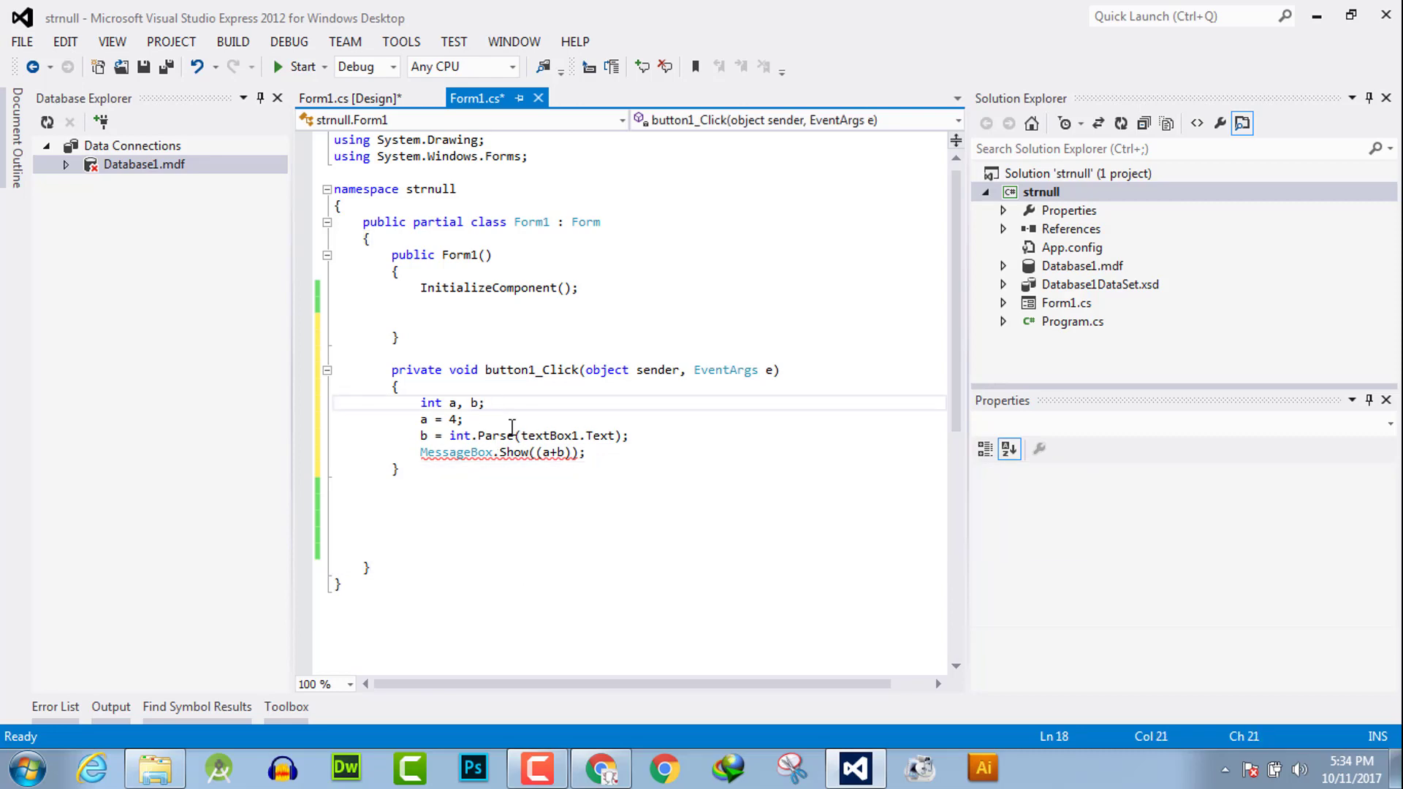
pyautogui.write(',c')
pyautogui.write('c')
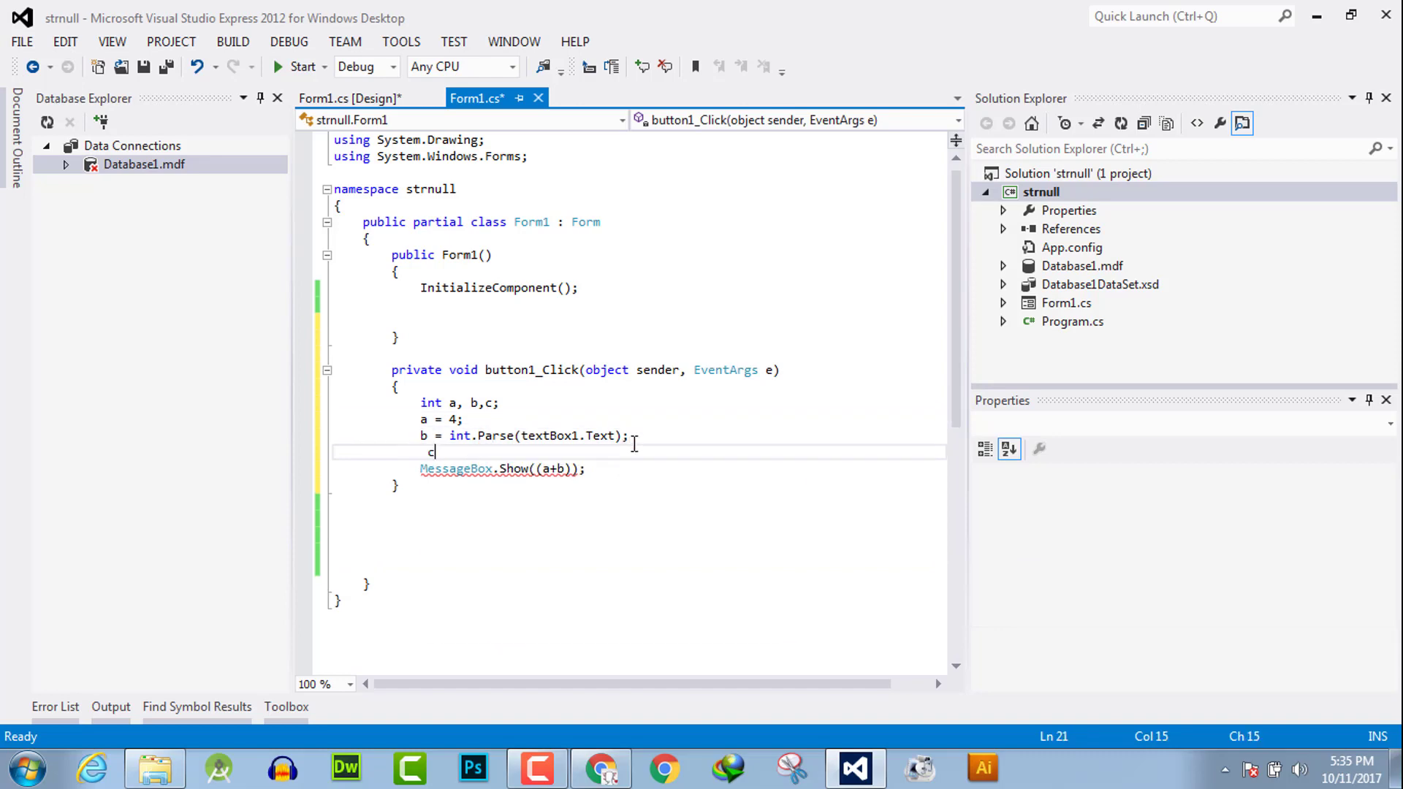
pyautogui.write('= a + b;')
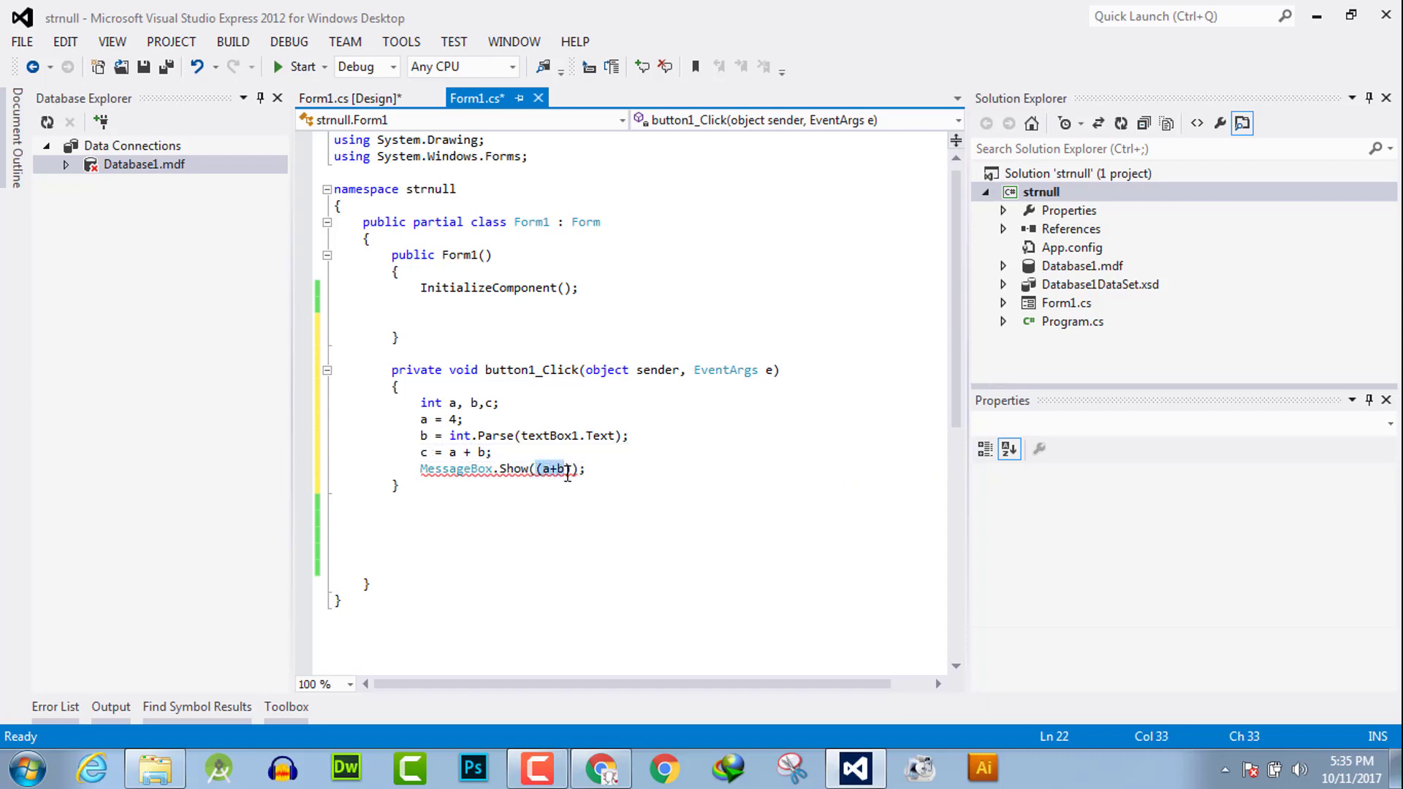
pyautogui.write('c')
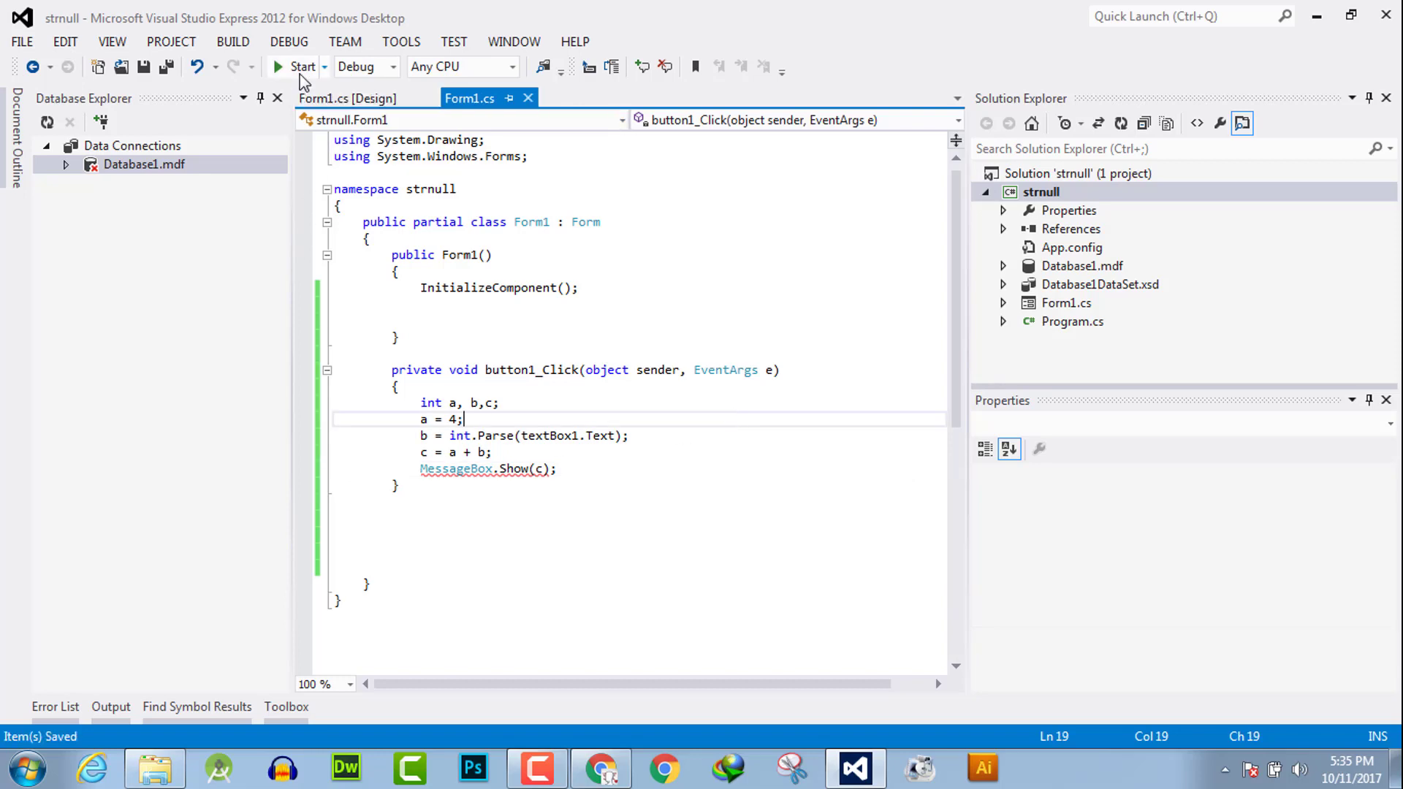
# Step: After the failed build, change the argument to c.ToString() and save Form1.cs
pyautogui.click(302, 67)
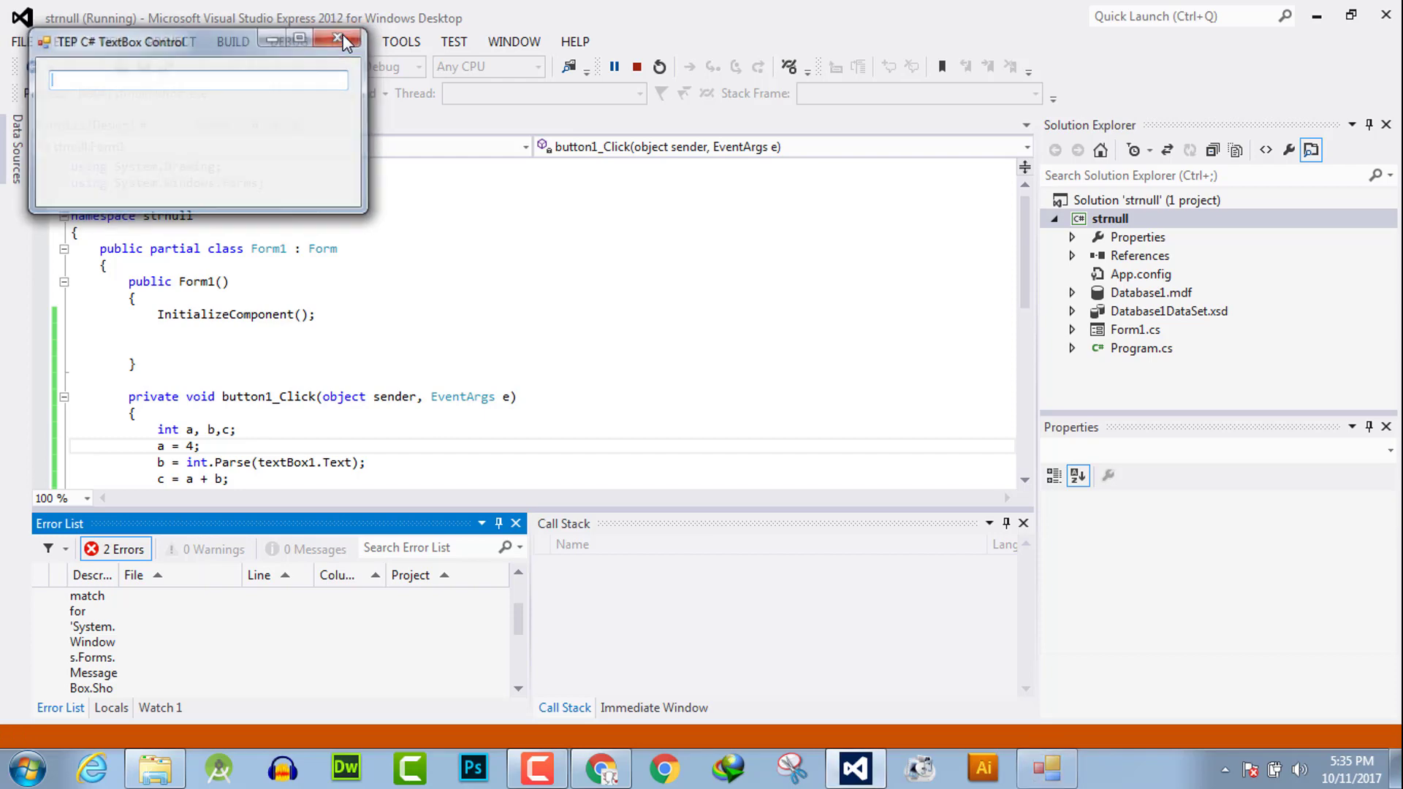
pyautogui.click(340, 38)
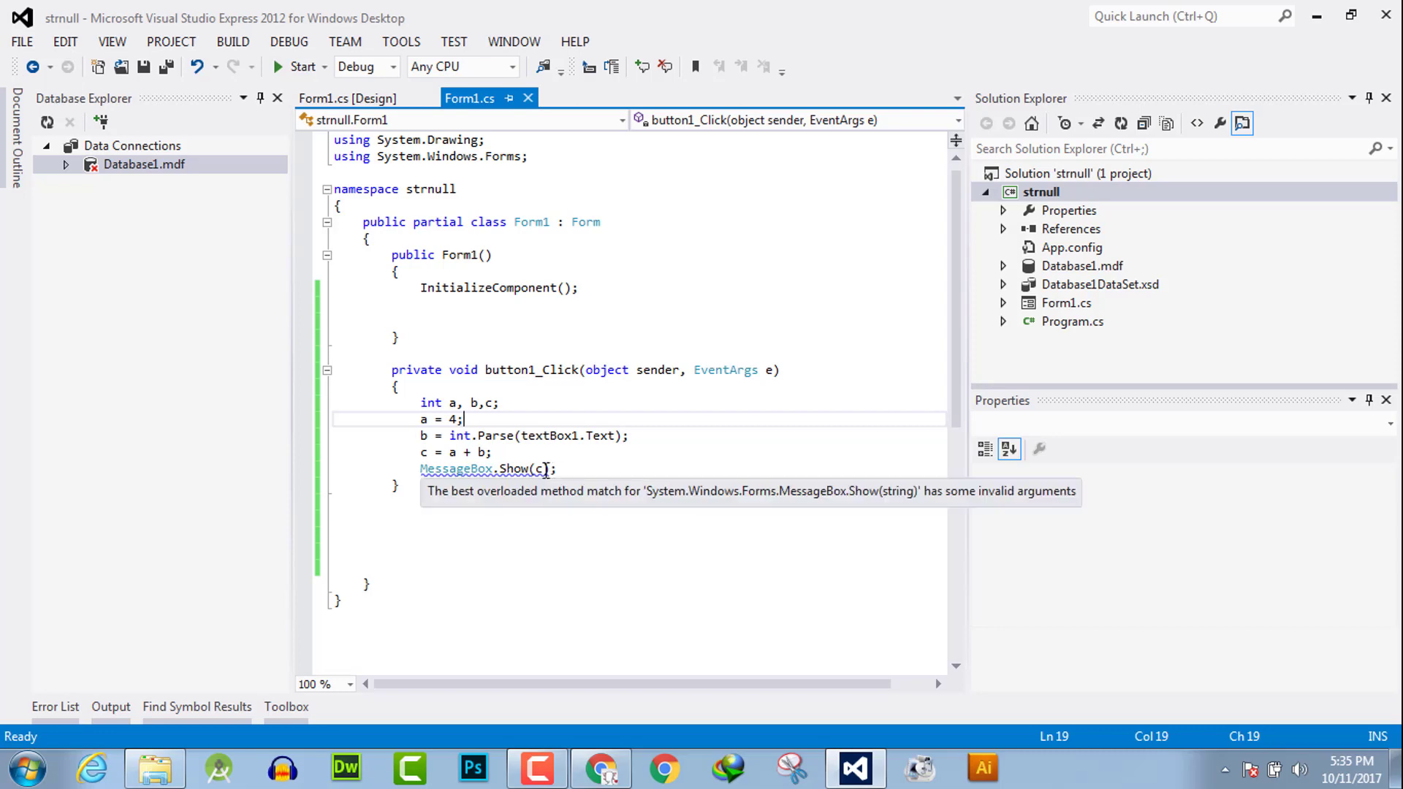
pyautogui.write('.t')
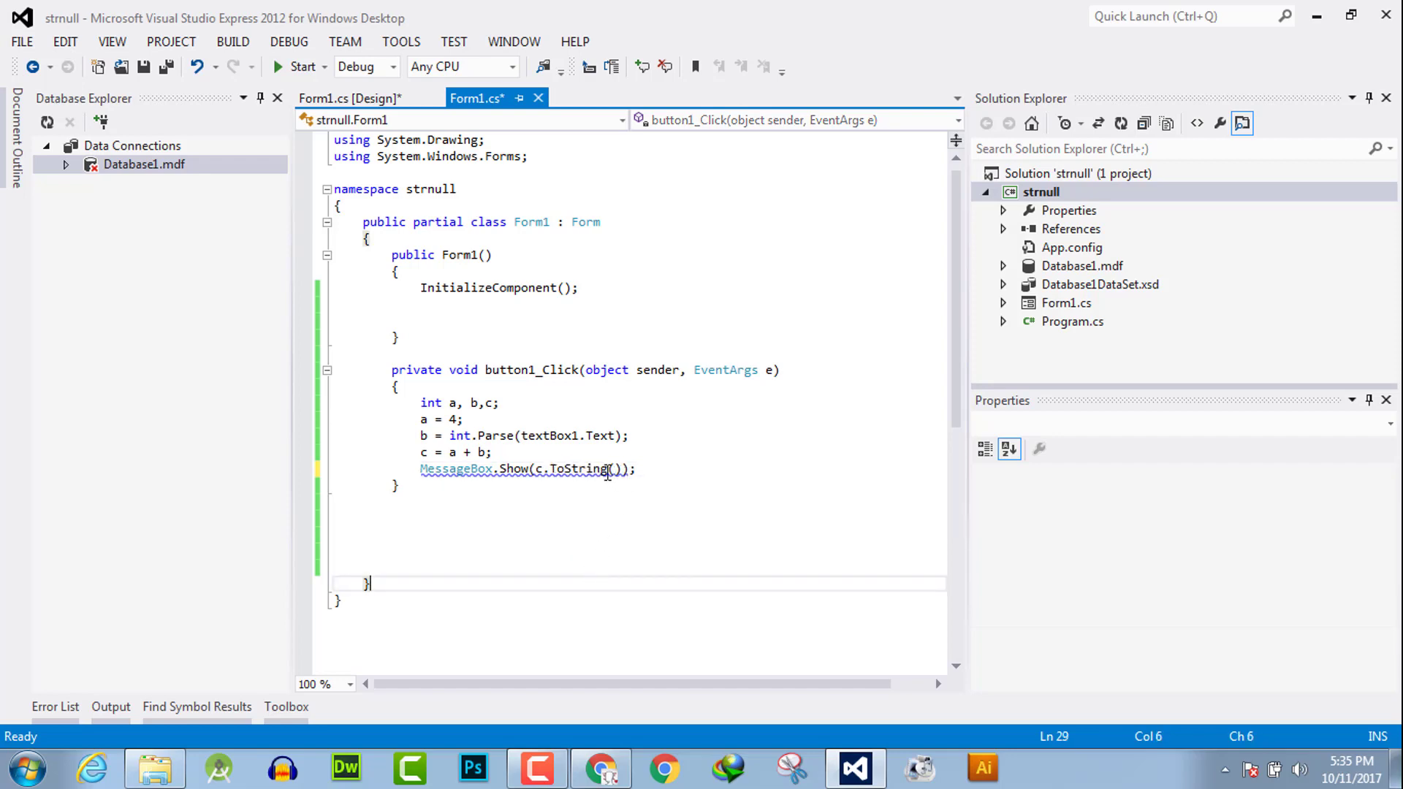
pyautogui.press('ctrl+s')
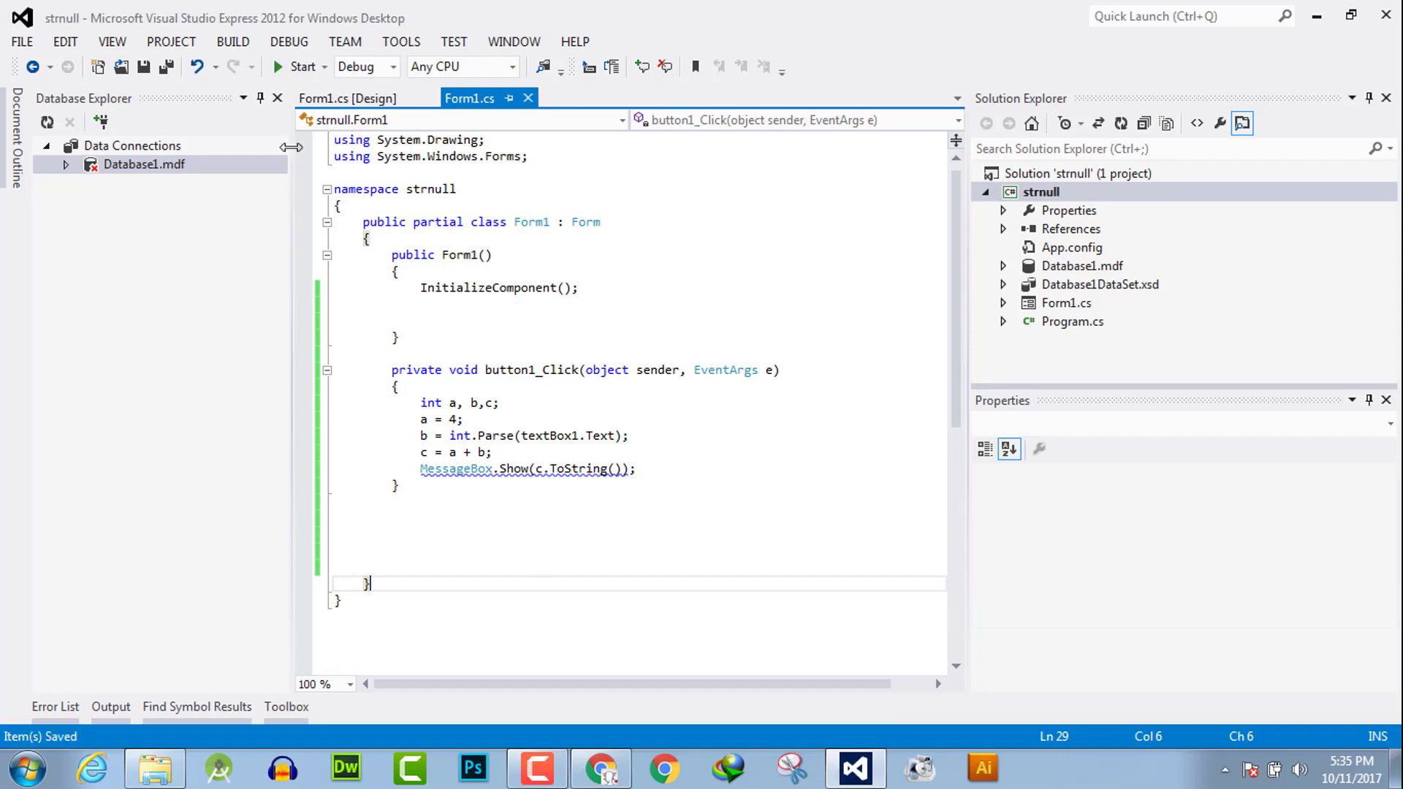
# Step: Run the app and confirm inputs 2 and 6 show 6 and 10
pyautogui.click(298, 67)
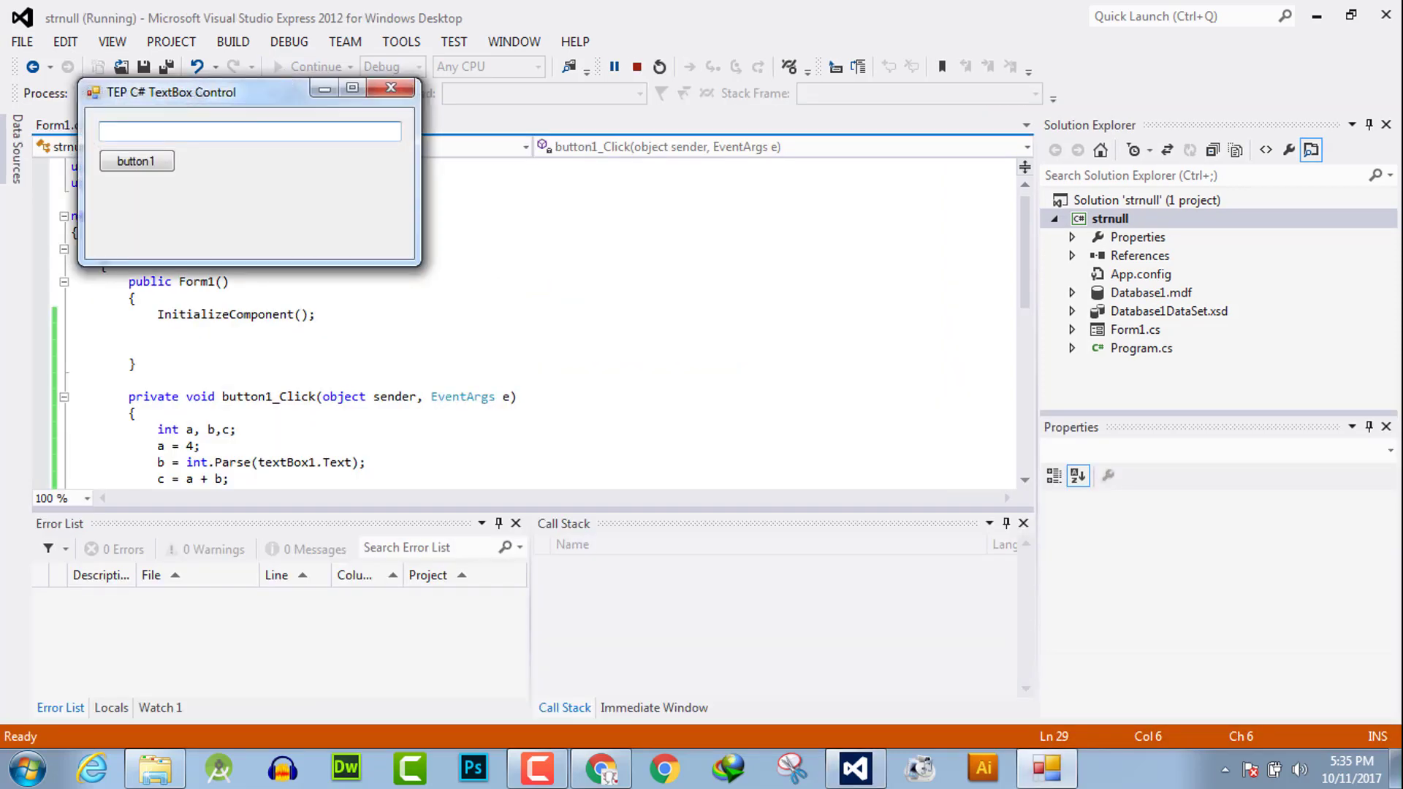
pyautogui.click(136, 160)
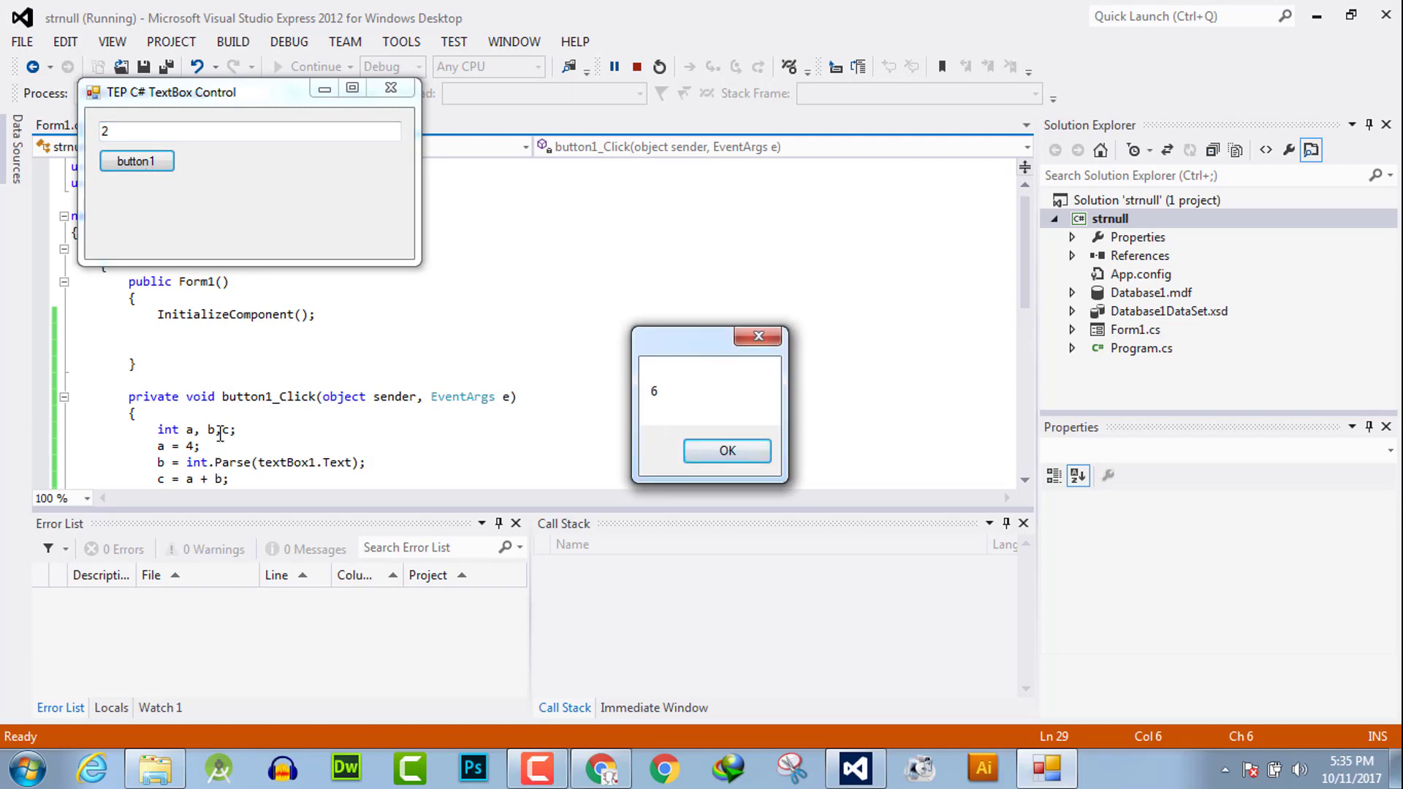
pyautogui.click(726, 451)
pyautogui.write('6')
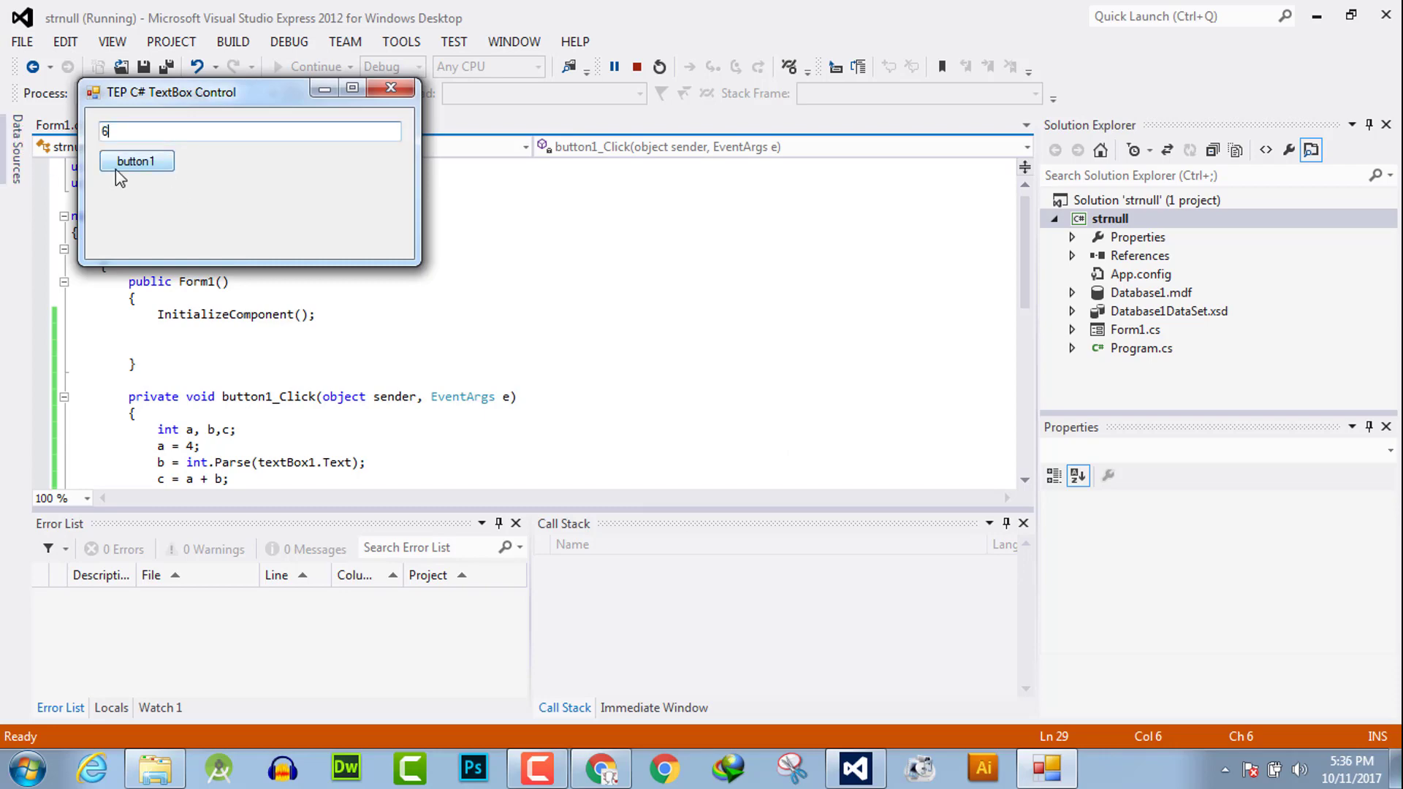
pyautogui.click(136, 161)
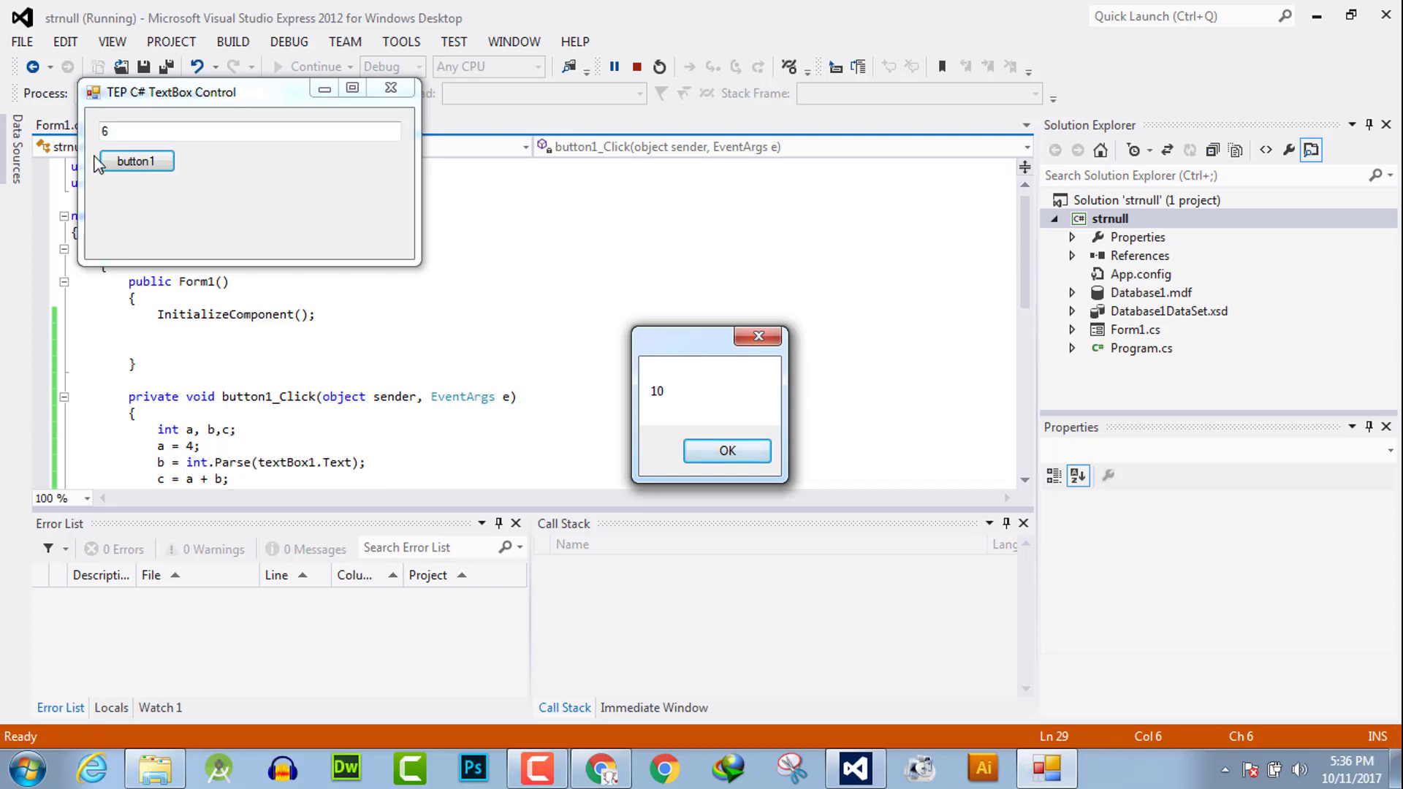
pyautogui.click(726, 450)
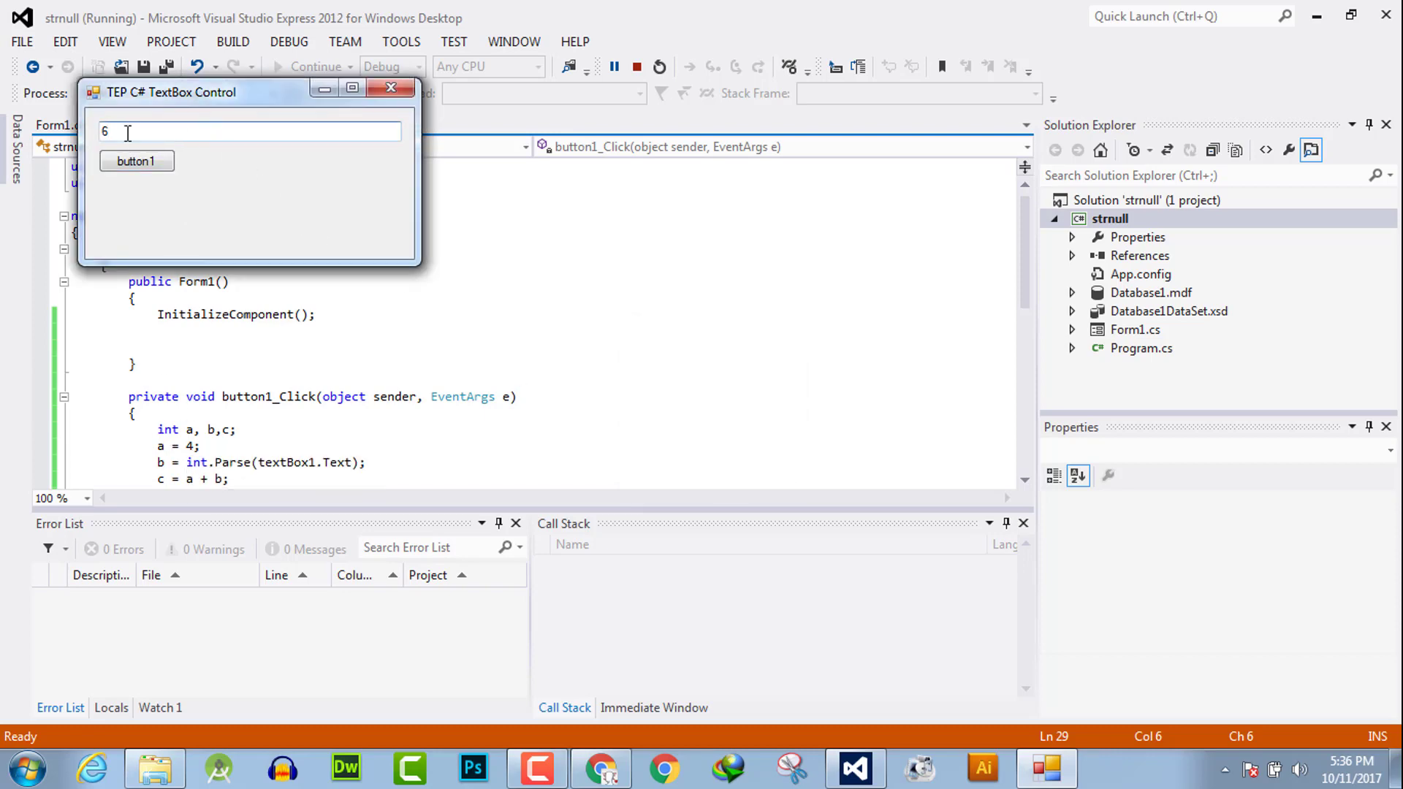
# Step: Enter 10 and confirm the message box shows 14
pyautogui.write('10')
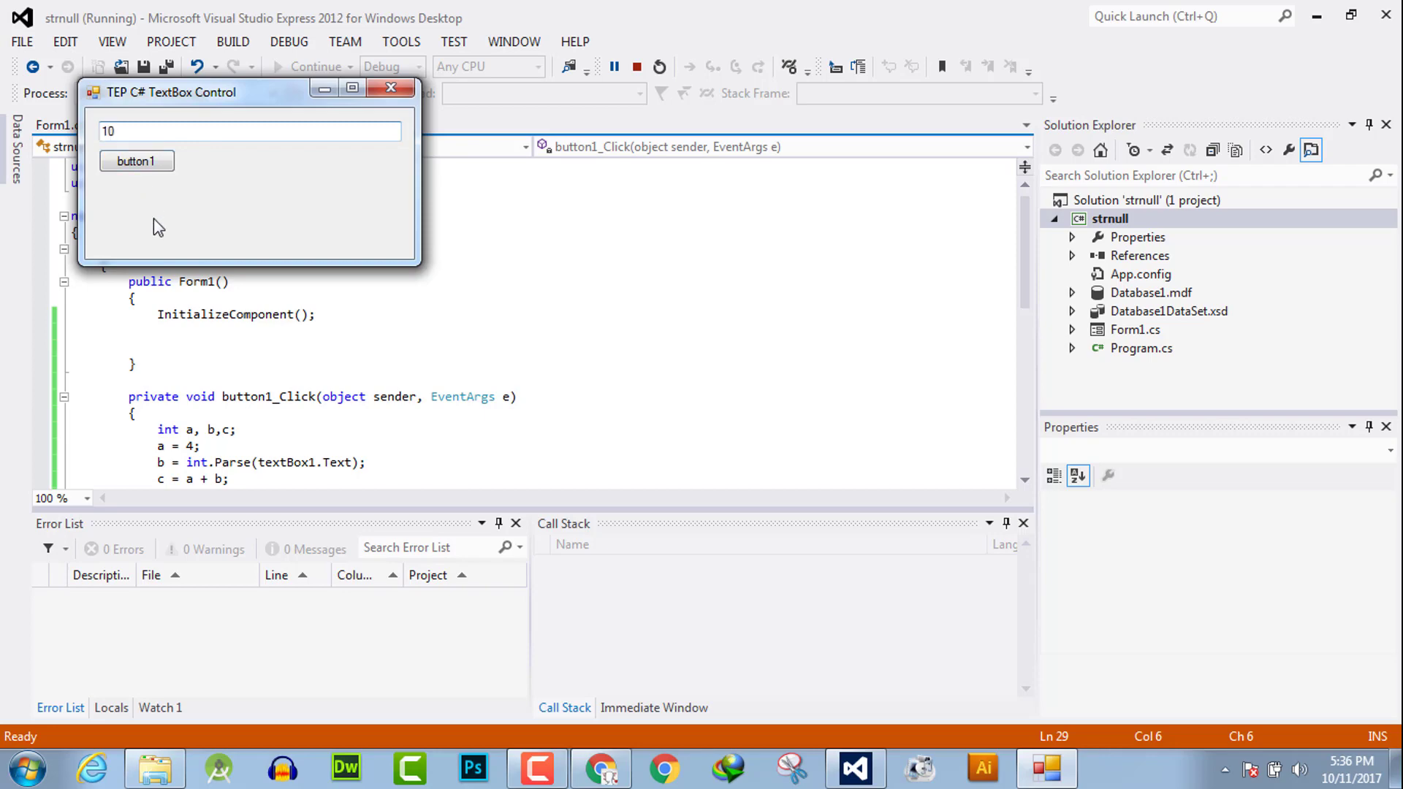
pyautogui.click(137, 161)
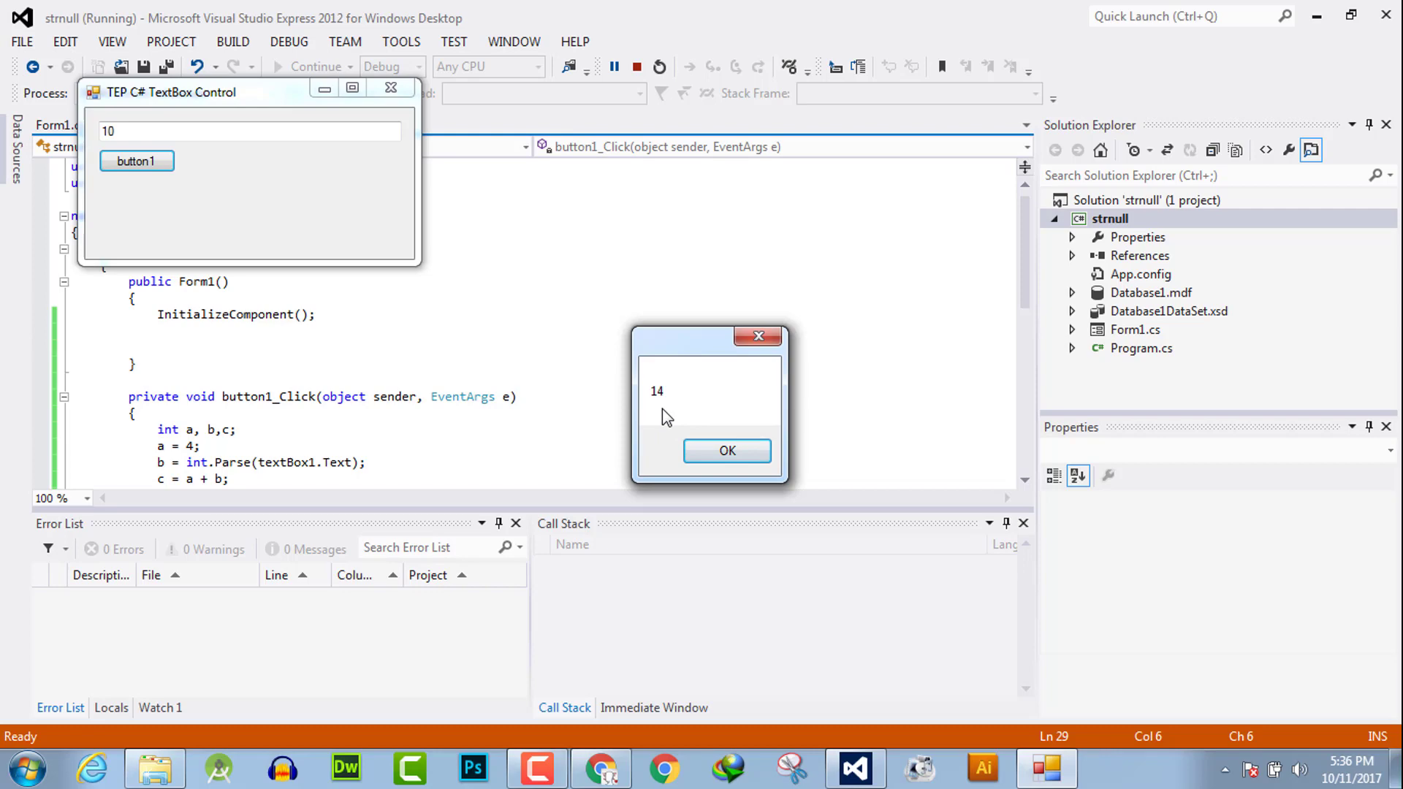
pyautogui.click(726, 450)
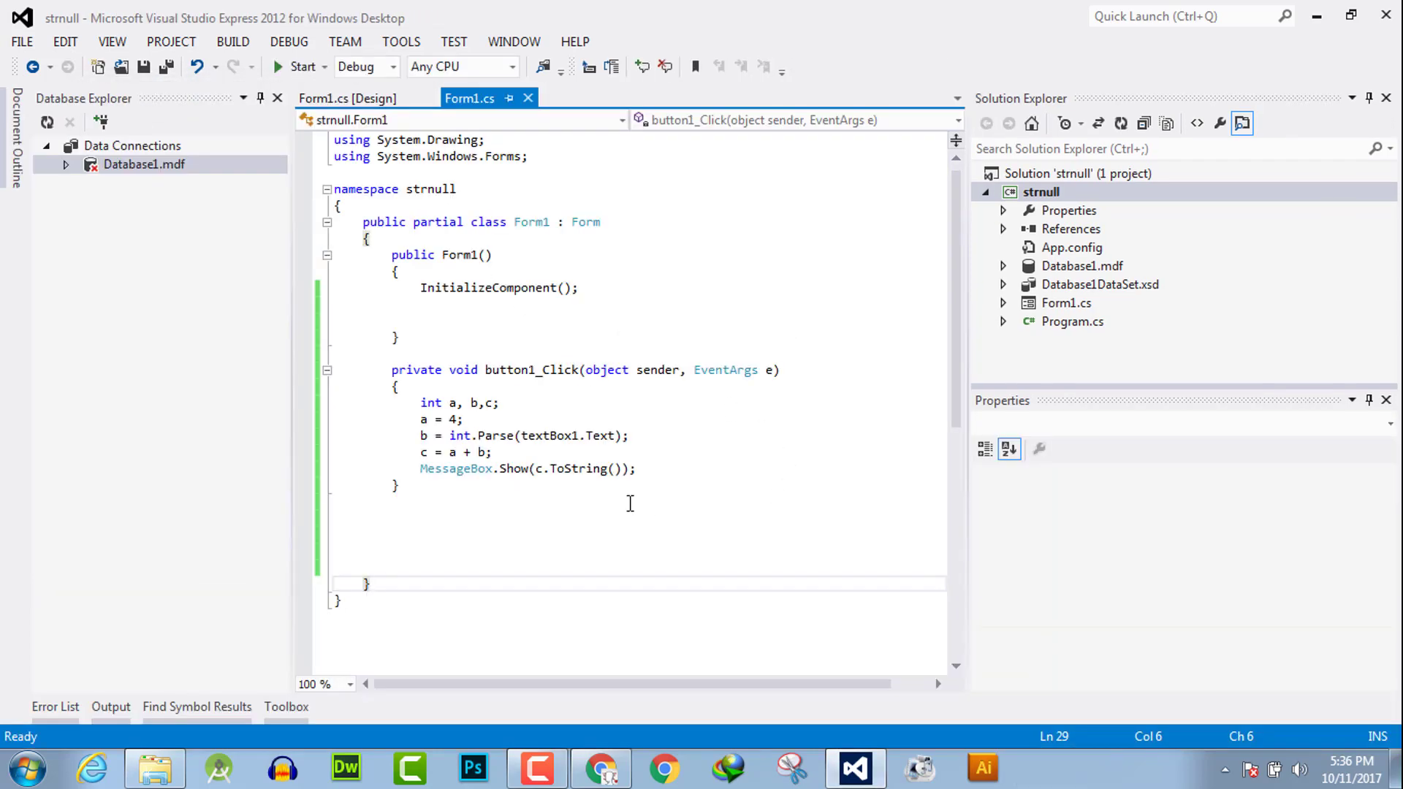
pyautogui.moveTo(876, 422)
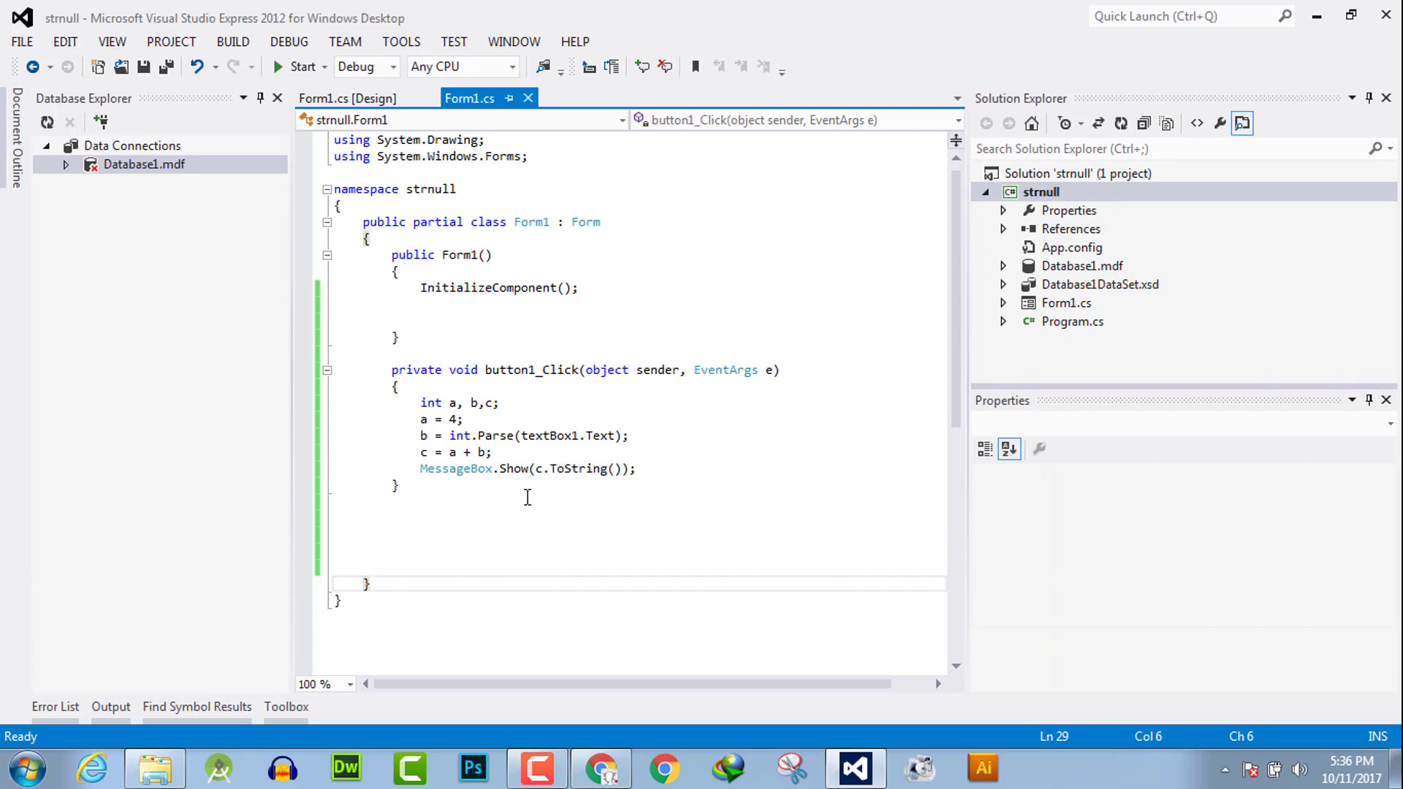
pyautogui.moveTo(447, 414)
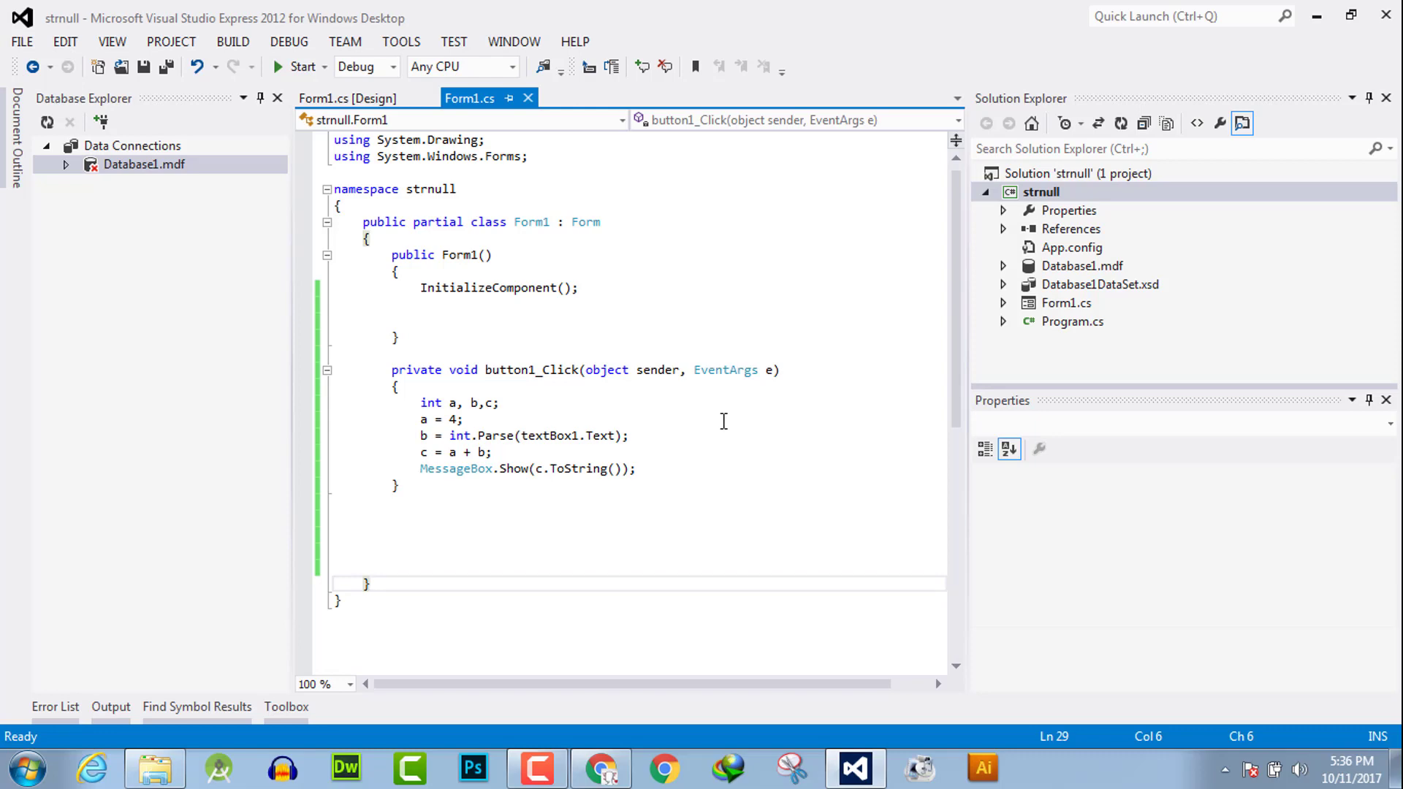
pyautogui.moveTo(721, 419)
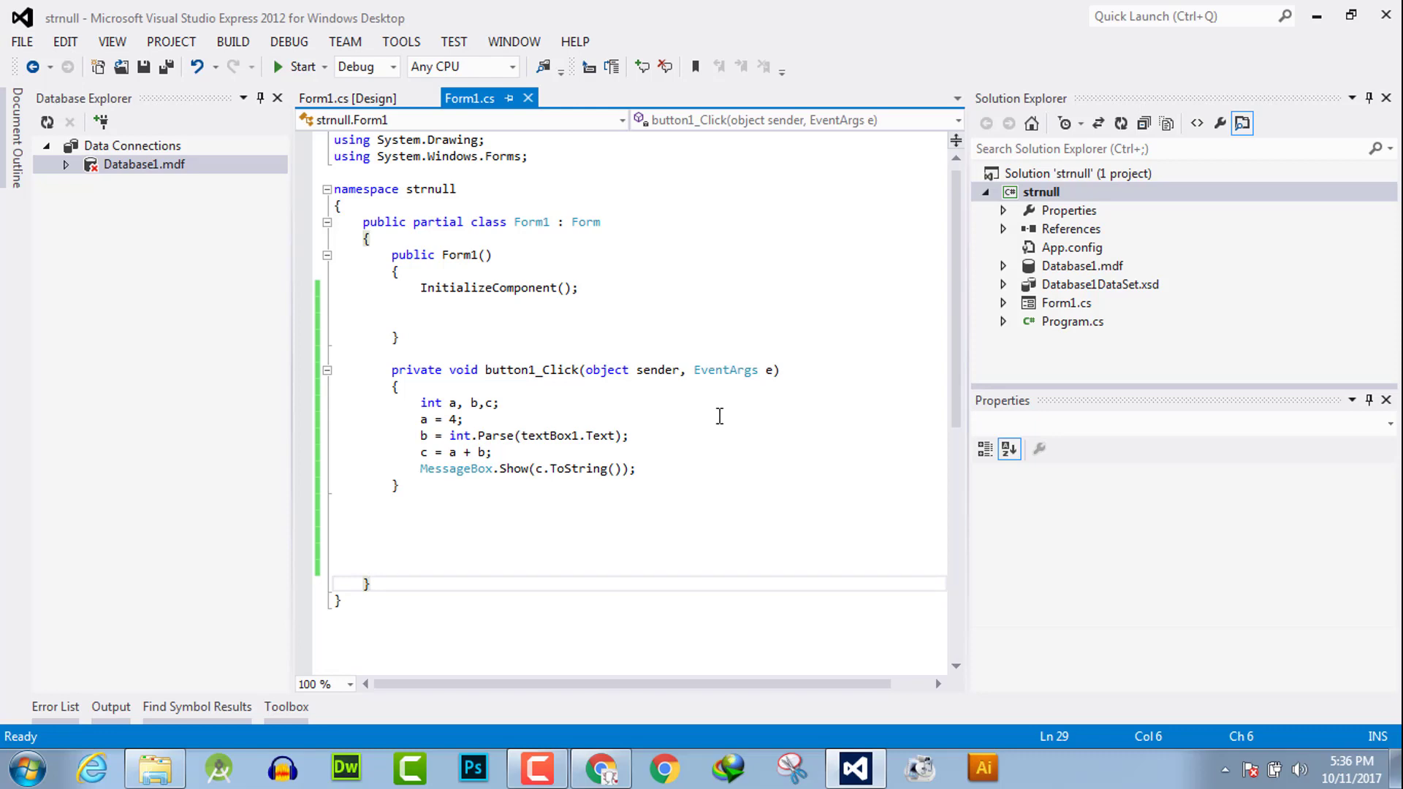